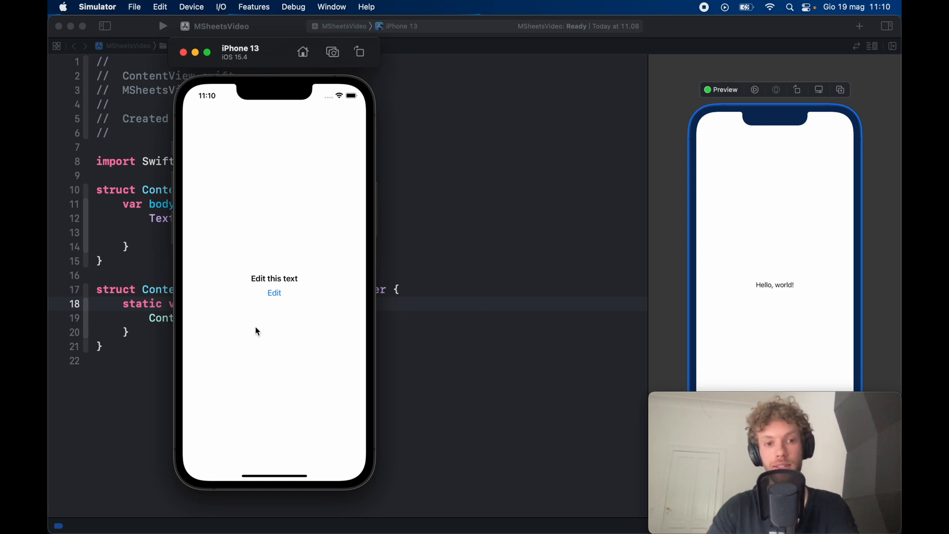
mouse_move(296, 311)
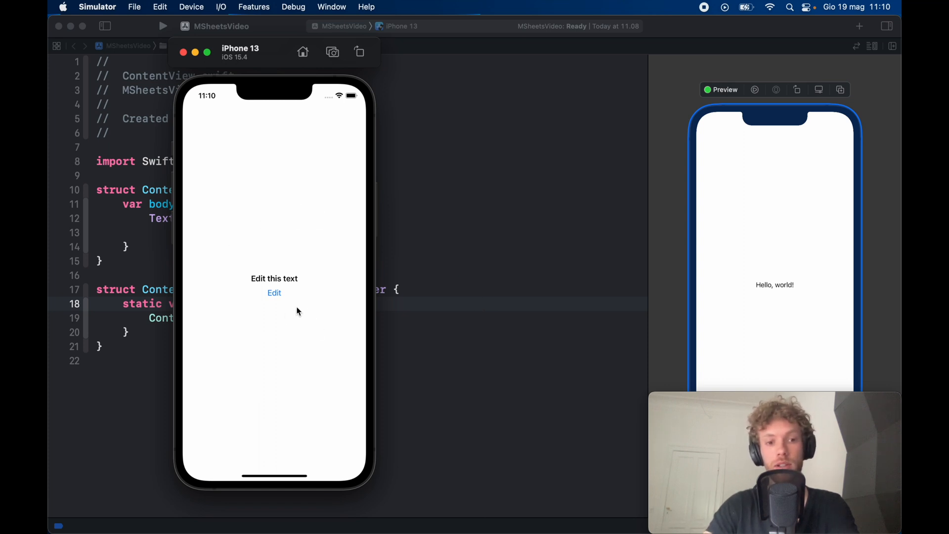
- From the main screen reach the nested change-text sheet and select its current text
left_click(274, 292)
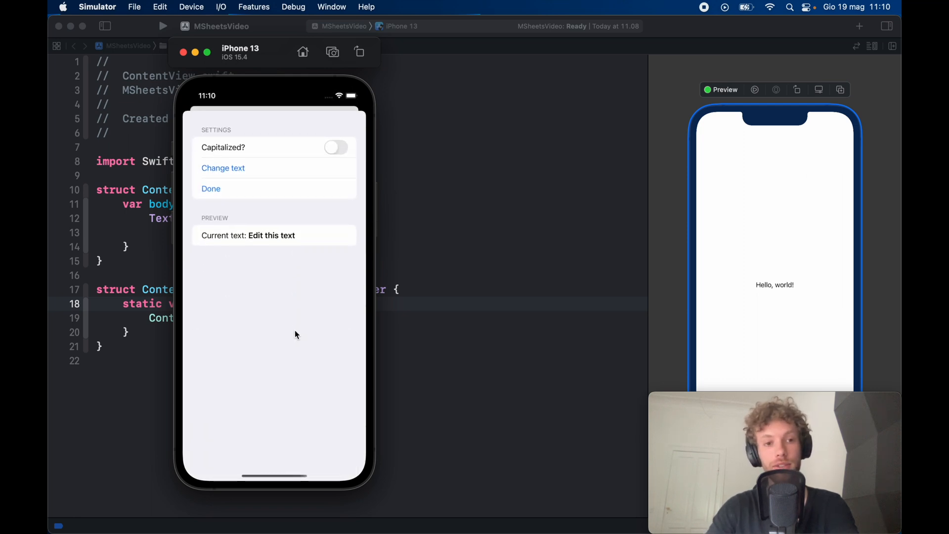
mouse_move(328, 302)
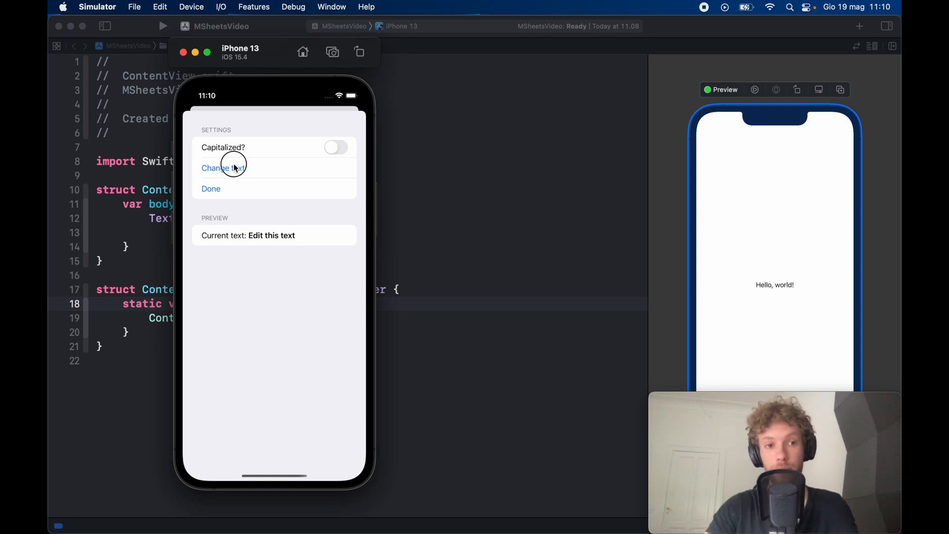
left_click(224, 168)
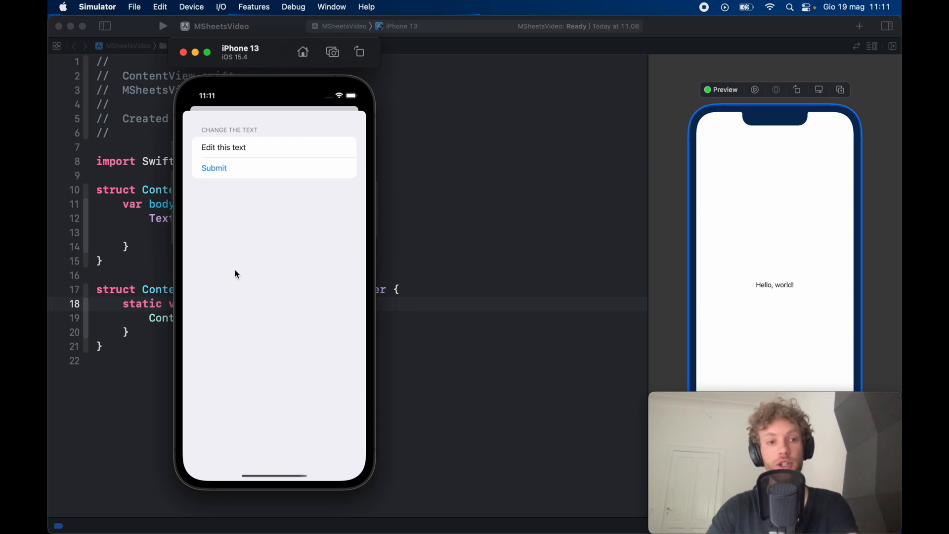
mouse_move(257, 152)
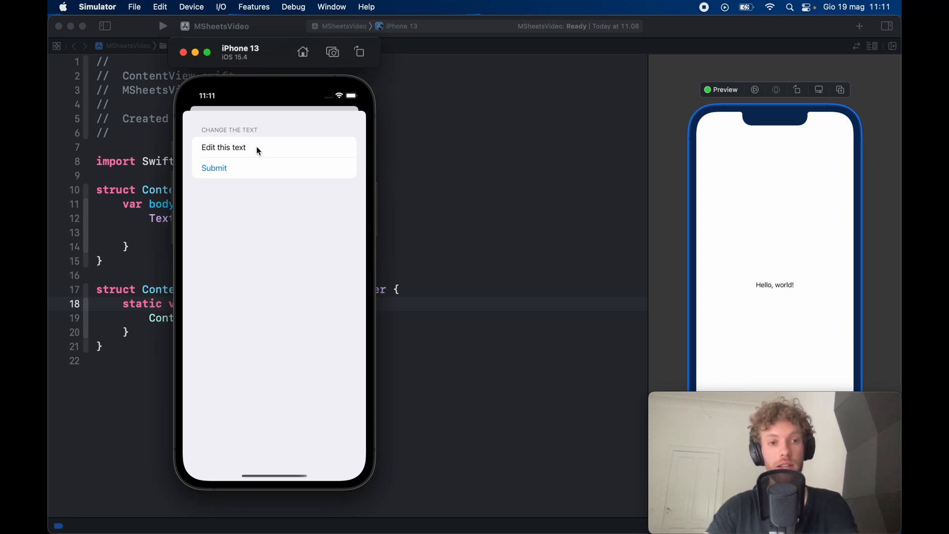
double_click(239, 147)
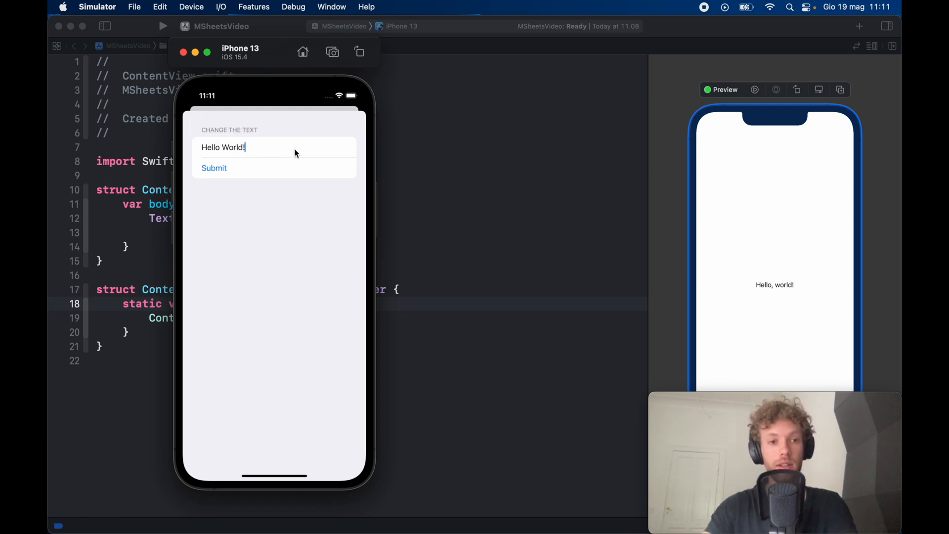
- Submit Hello World!, switch on Capitalized? and return to the main screen showing HELLO WORLD!
left_click(214, 168)
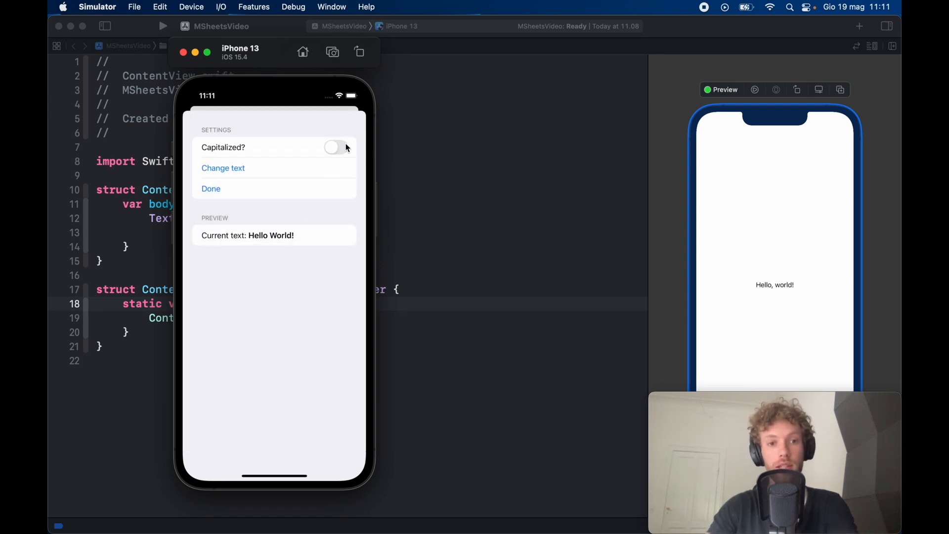
left_click(336, 148)
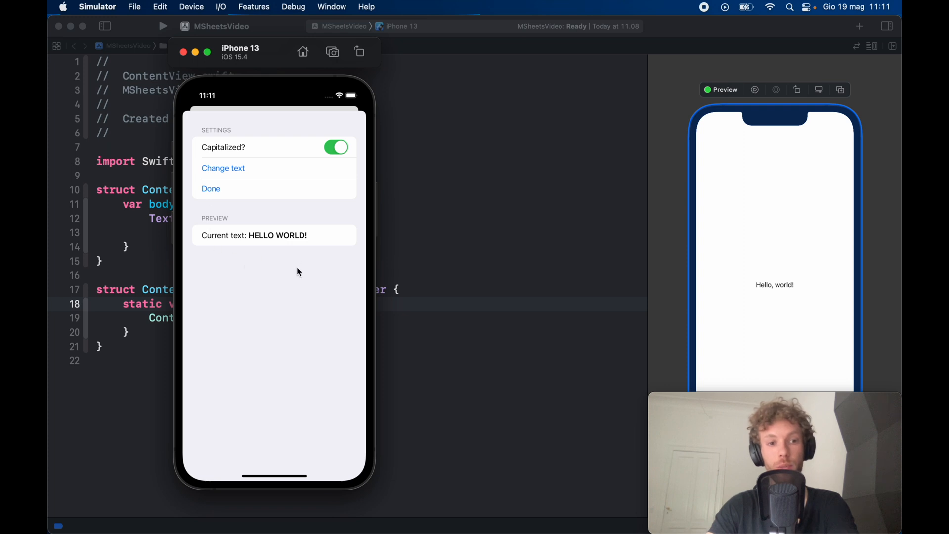
left_click(211, 188)
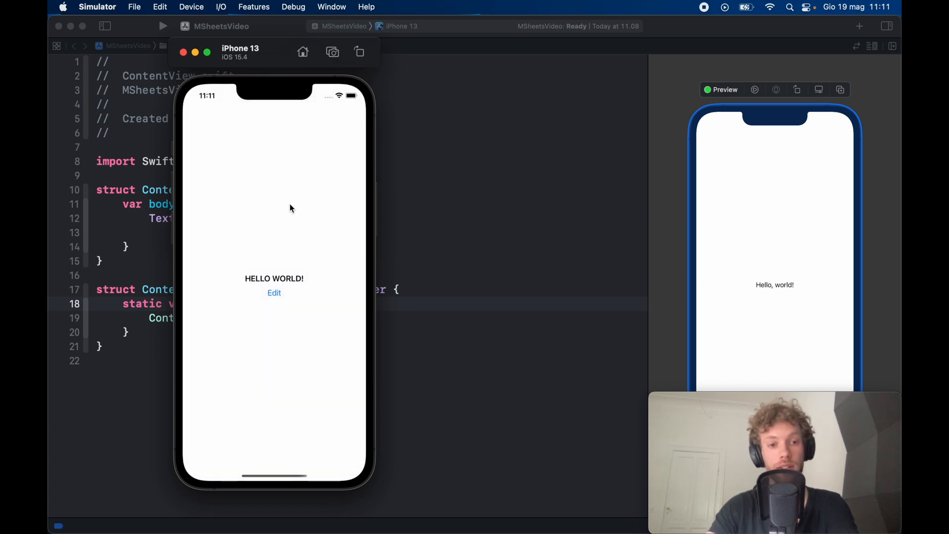
mouse_move(295, 285)
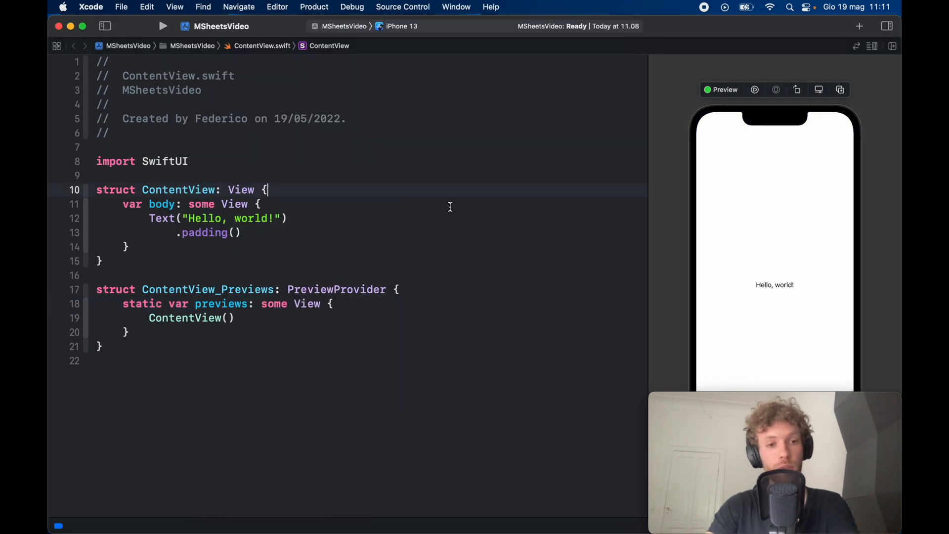
type("@")
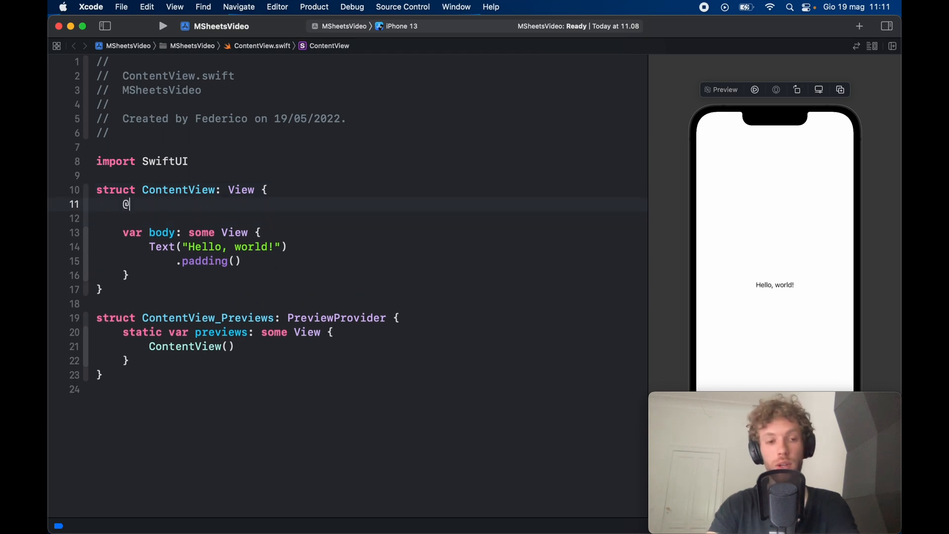
type("State")
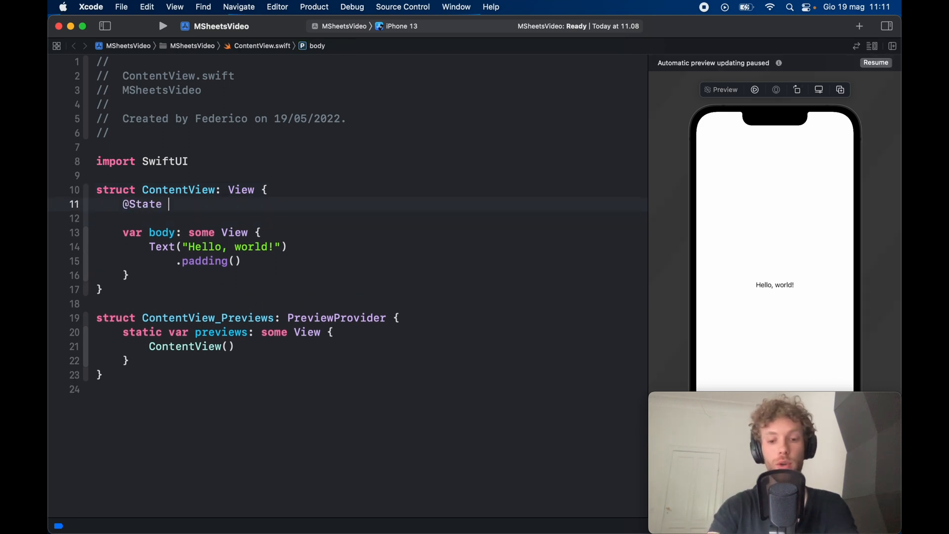
type("private")
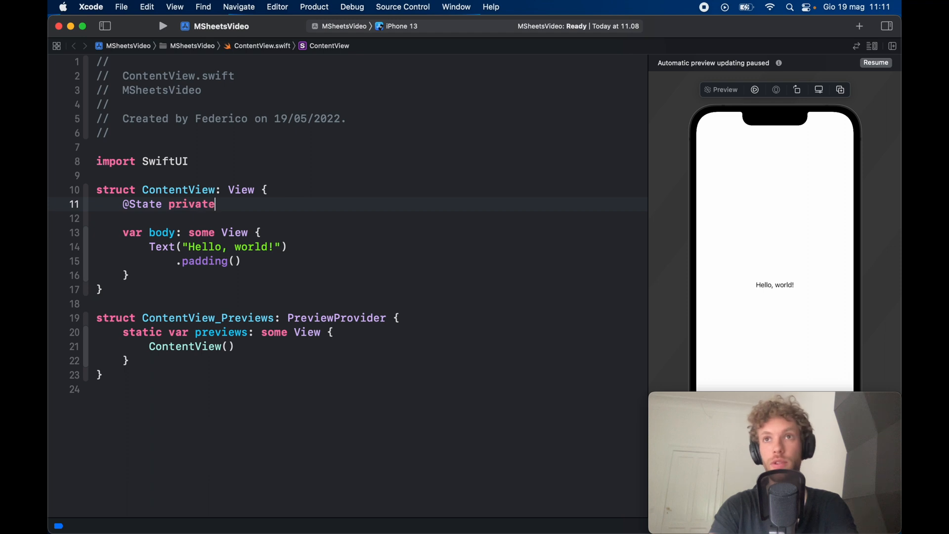
type("var showSe")
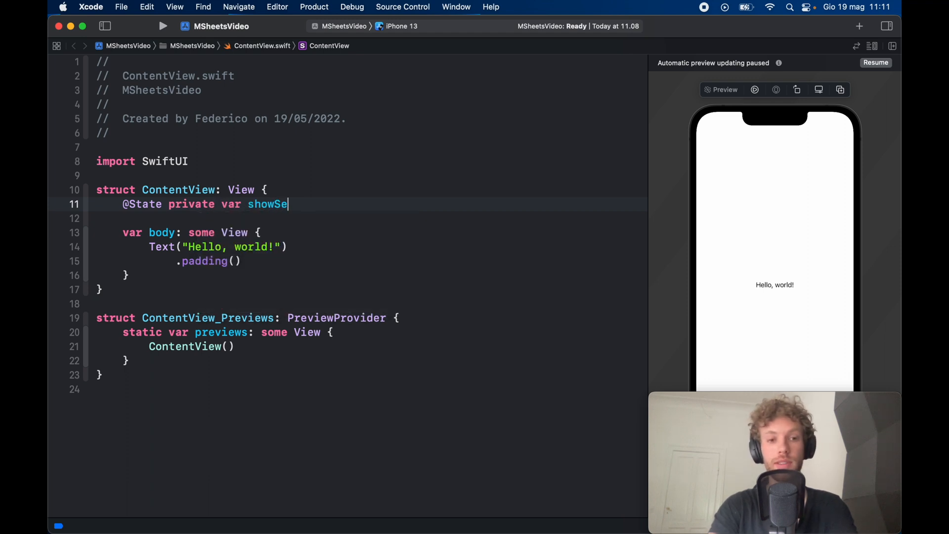
type("ttingsSheet")
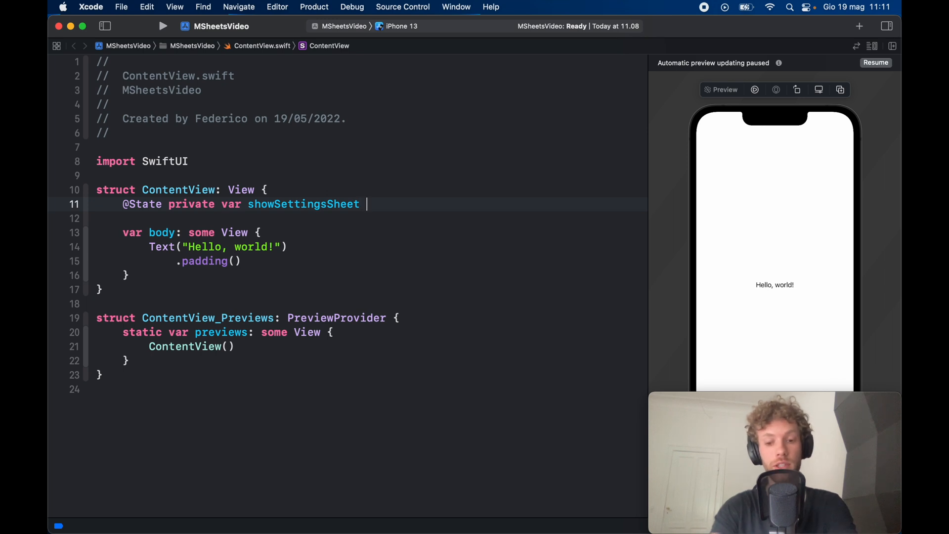
type("= false")
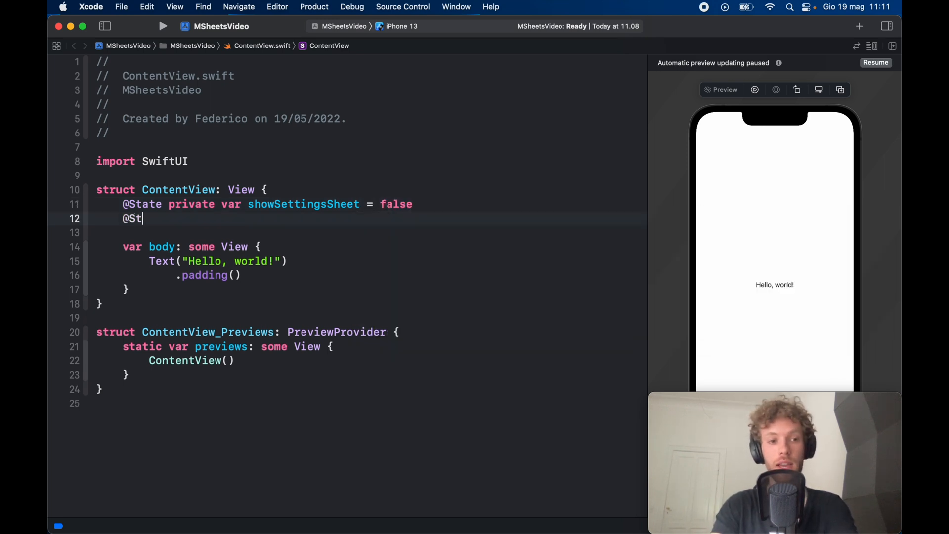
type("ate private var showEditTextSheet")
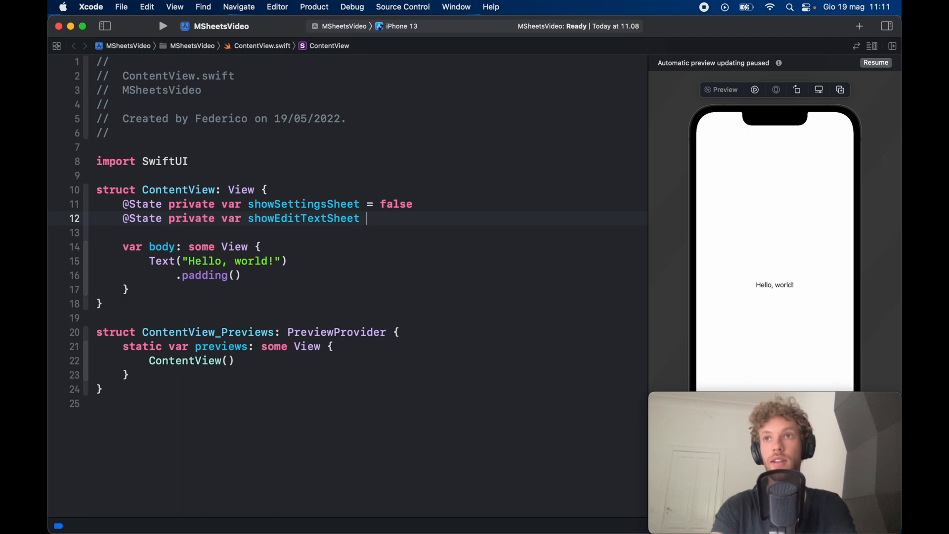
type("= false")
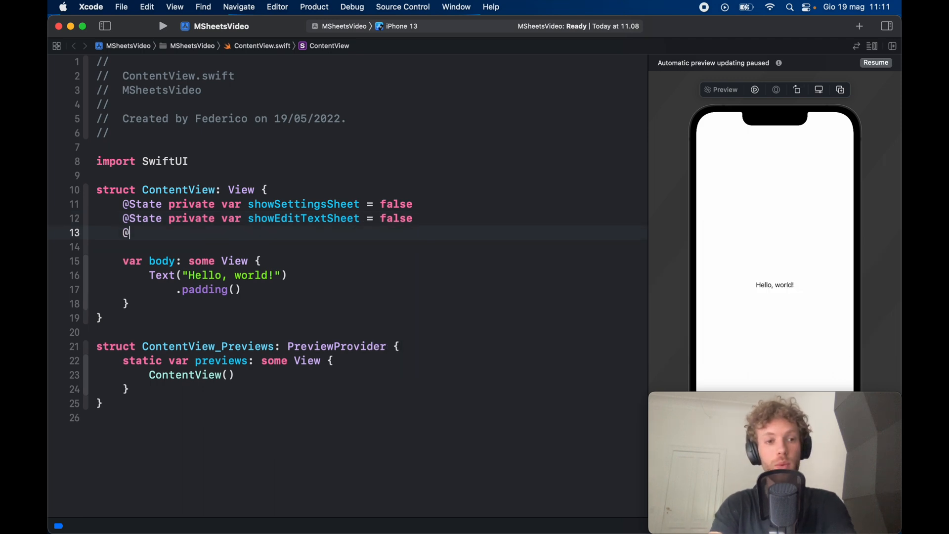
type("State private var text = \"")
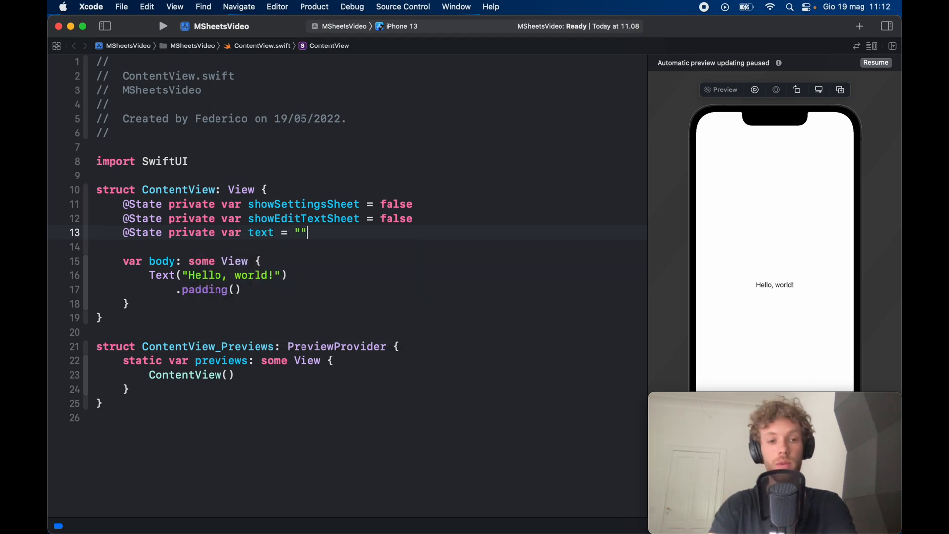
type("Edit this text")
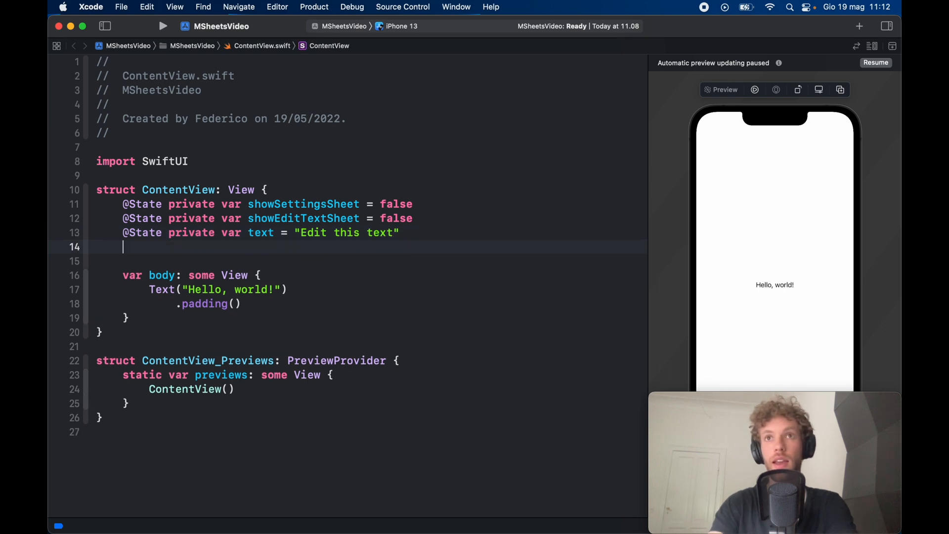
type("@State pri")
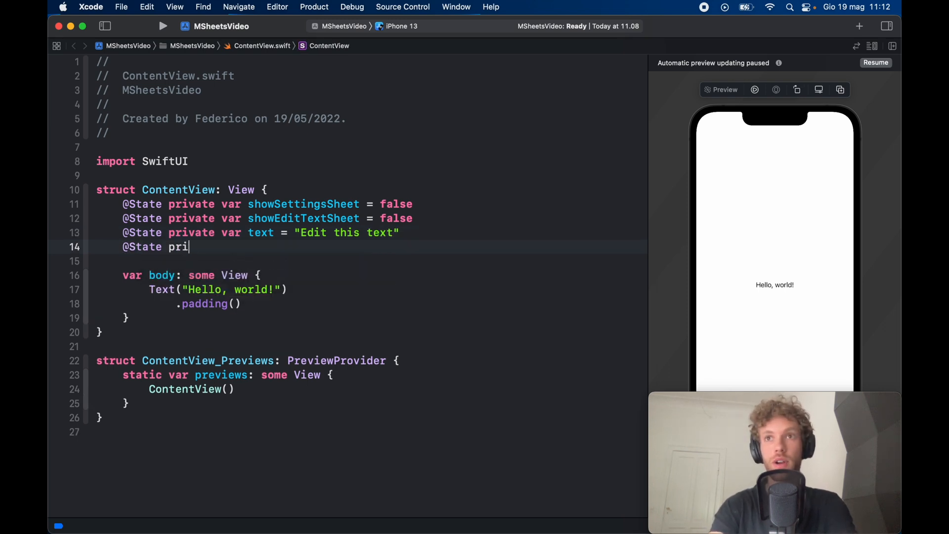
type("vate var is")
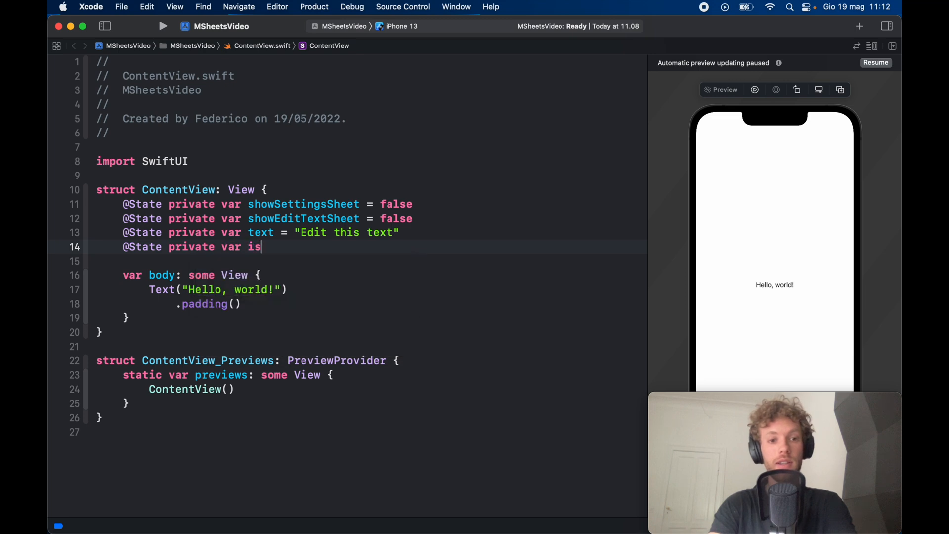
type("Caps = f")
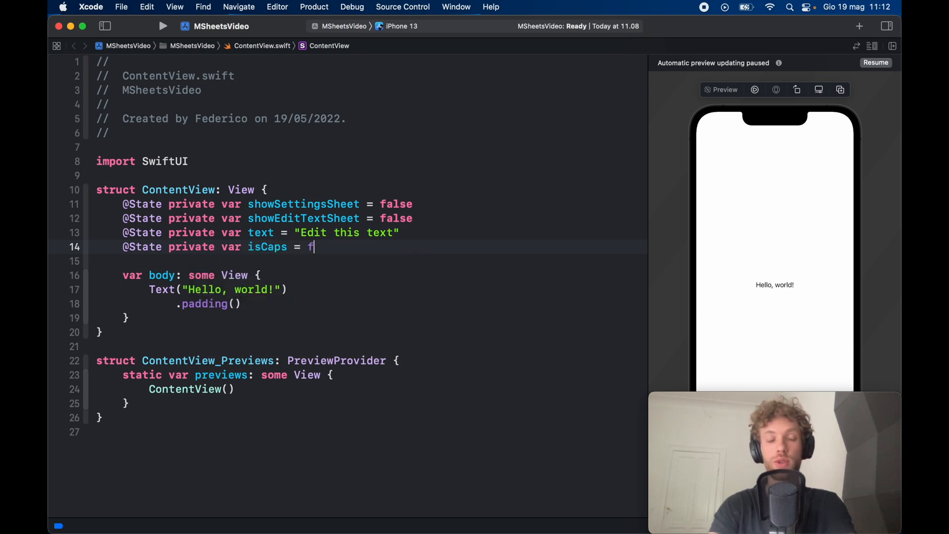
type("alse")
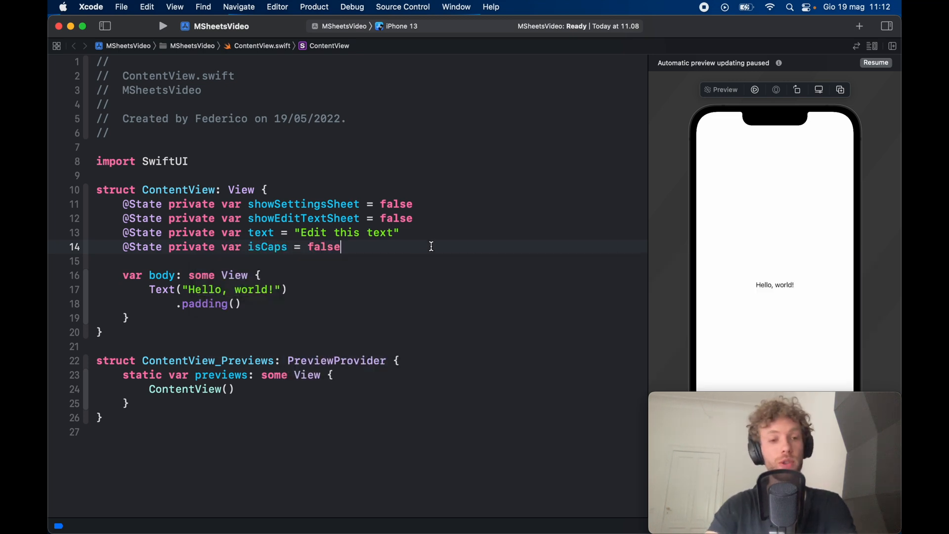
- Write private var displayedText: String returning self.isCaps ? text.uppercased() : text
type("private")
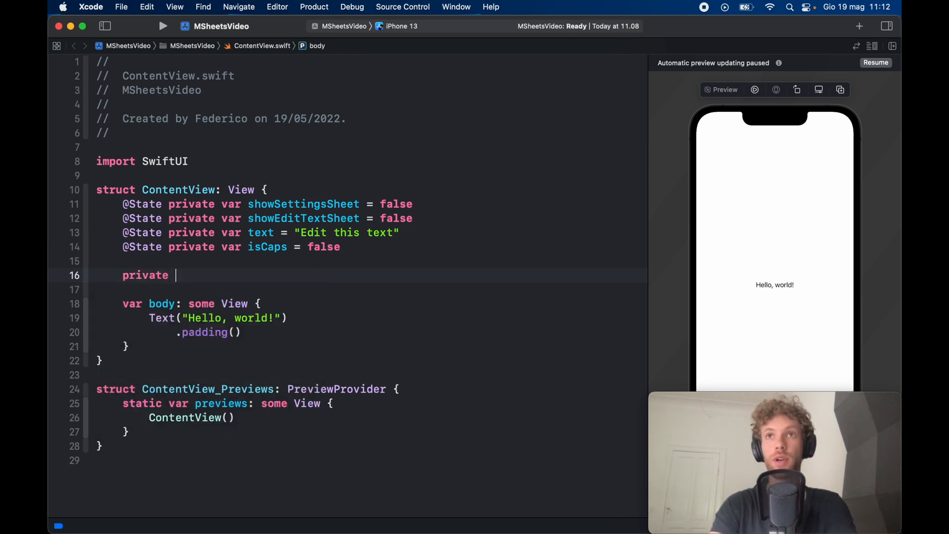
type("var disp")
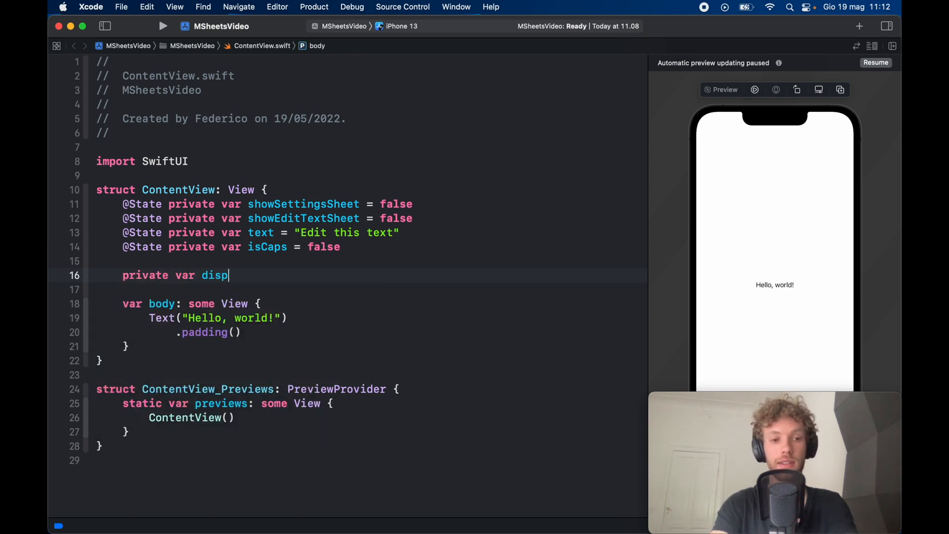
type("layedText")
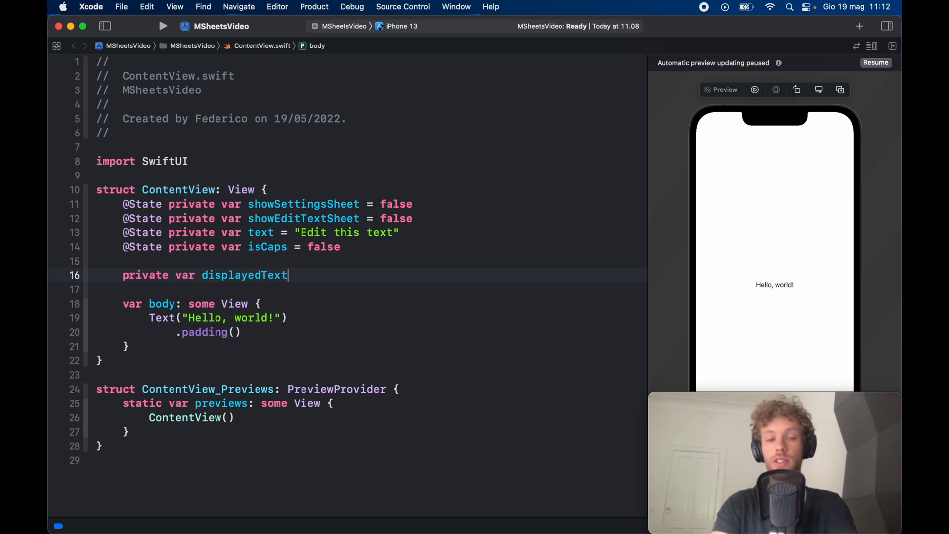
type(": String {")
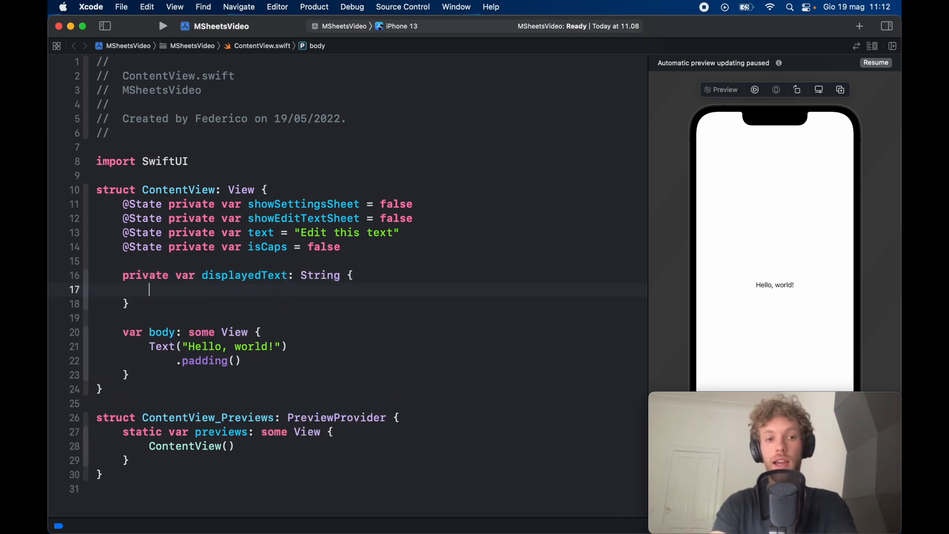
left_click(149, 289)
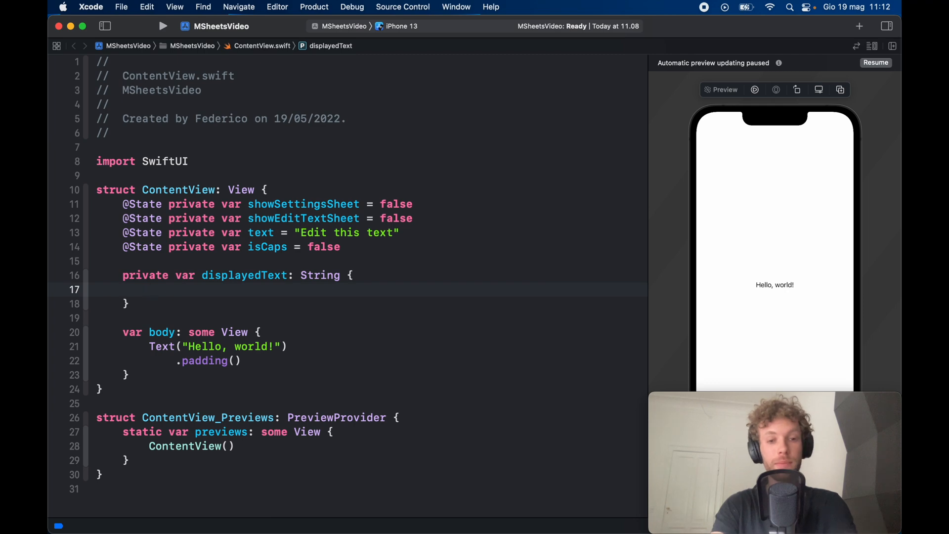
type("return self.isCaps")
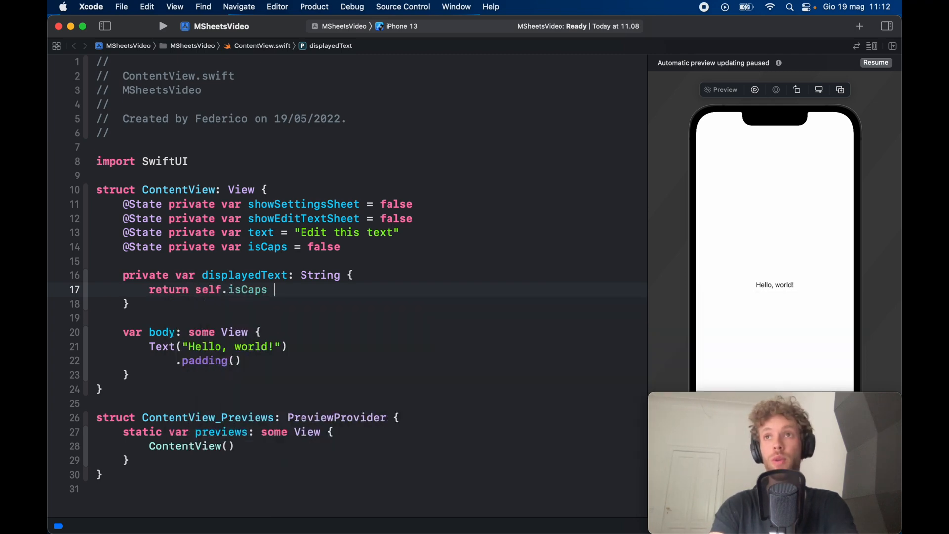
type("? text.uppercased() : text")
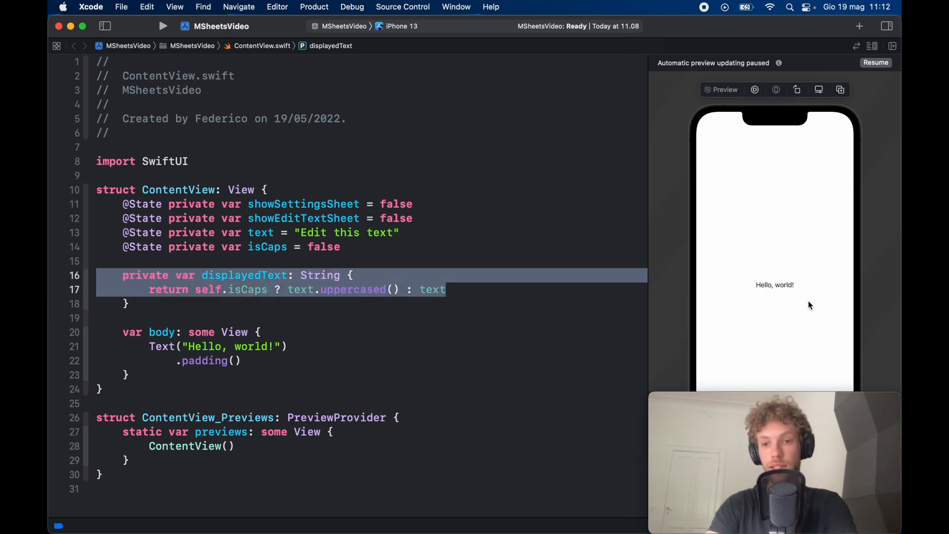
mouse_move(510, 283)
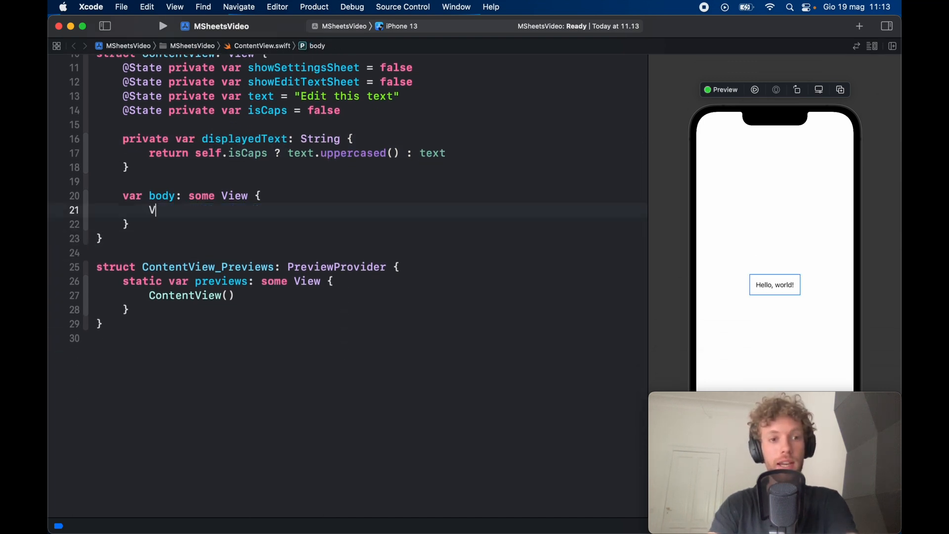
- Make body a VStack(spacing: 10) with Text(displayedText).bold() and Button("Edit") toggling showSettingsSheet
type("Stack {")
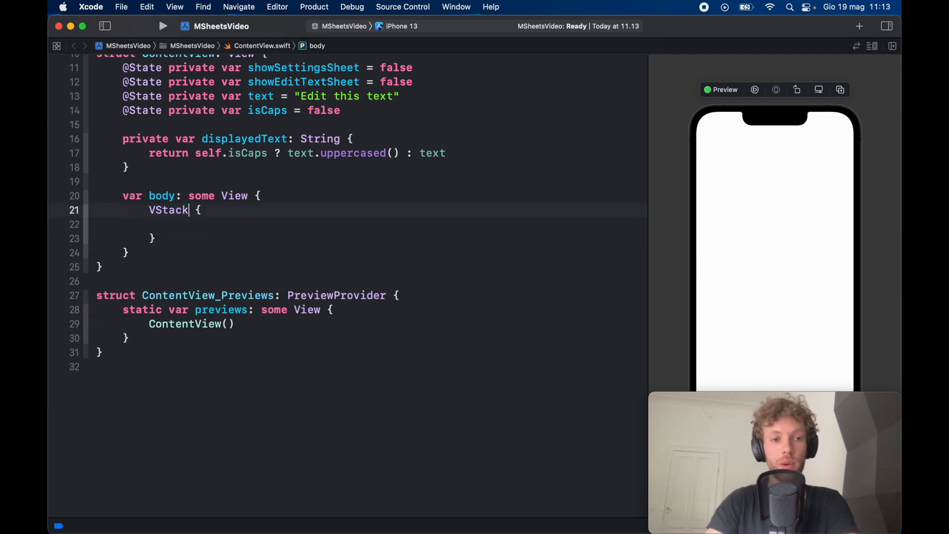
type("(spacing: 10")
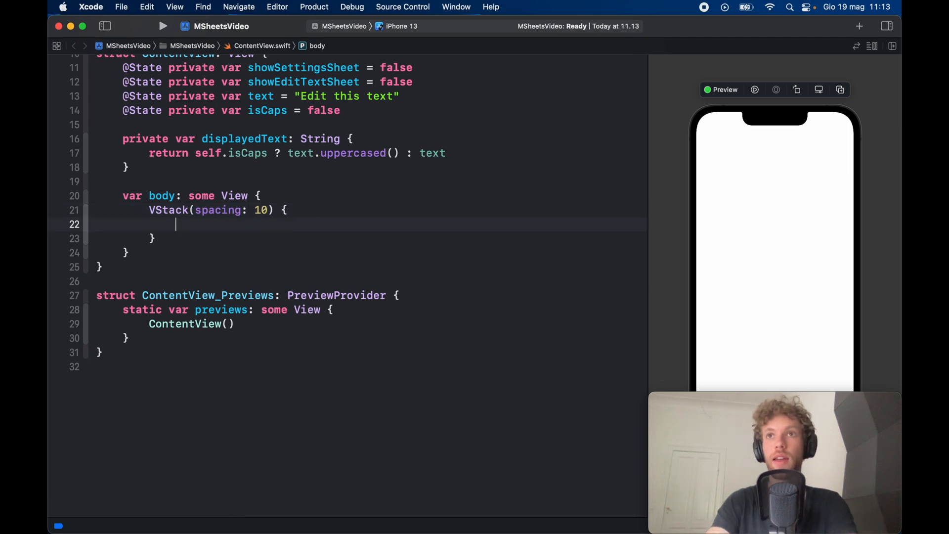
type("Text(")
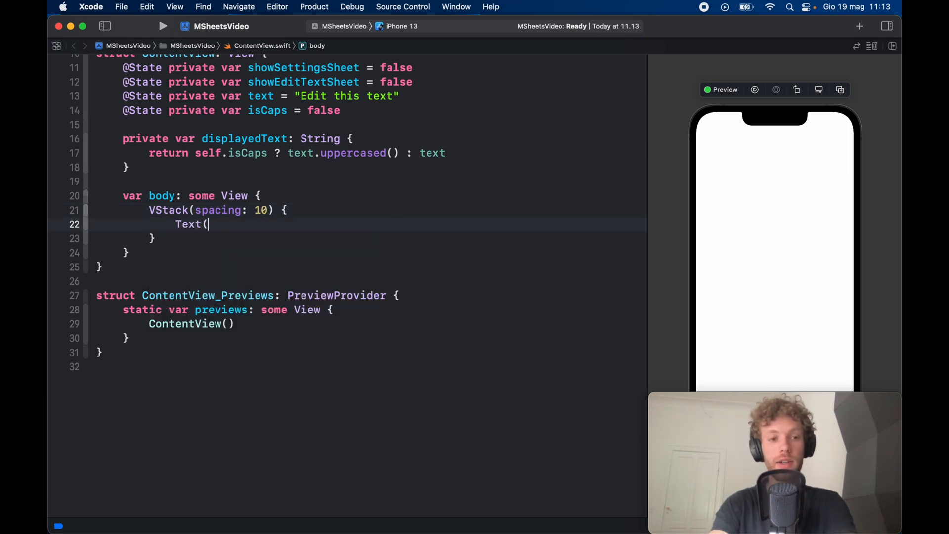
type("displayedText")
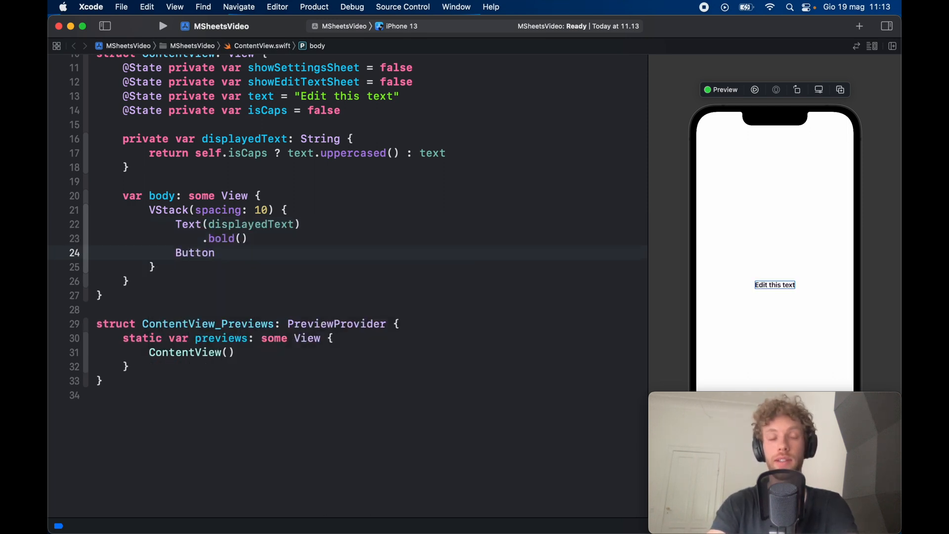
type("(\"Edit\") {")
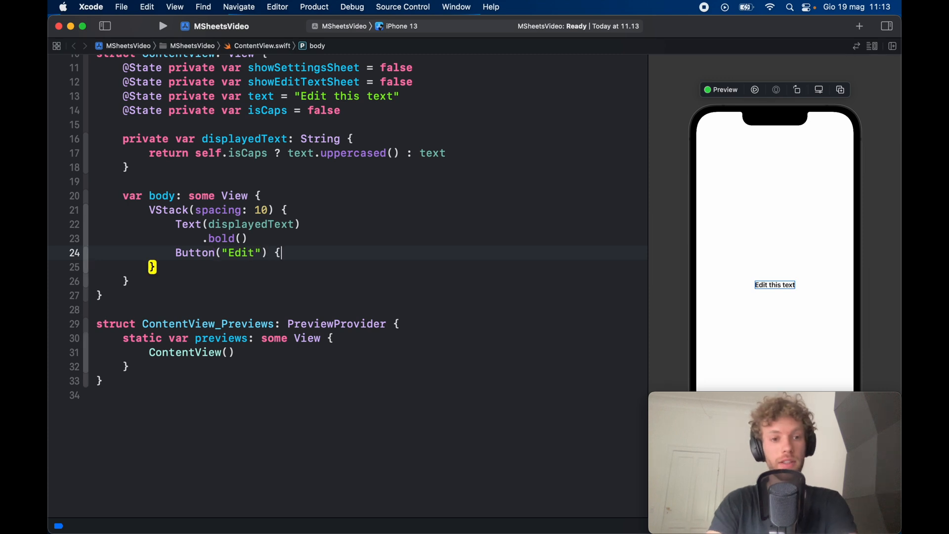
type("showSettingsSheet")
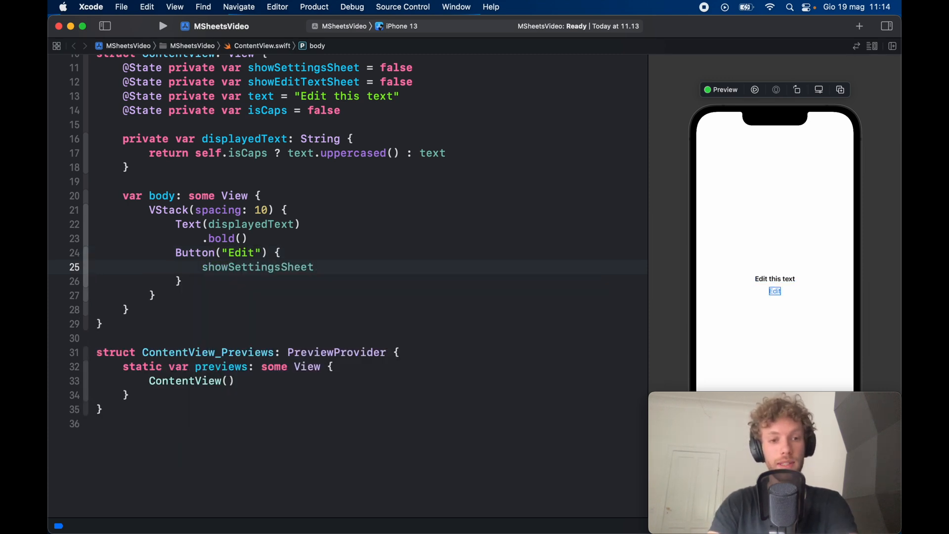
type(".toggle()")
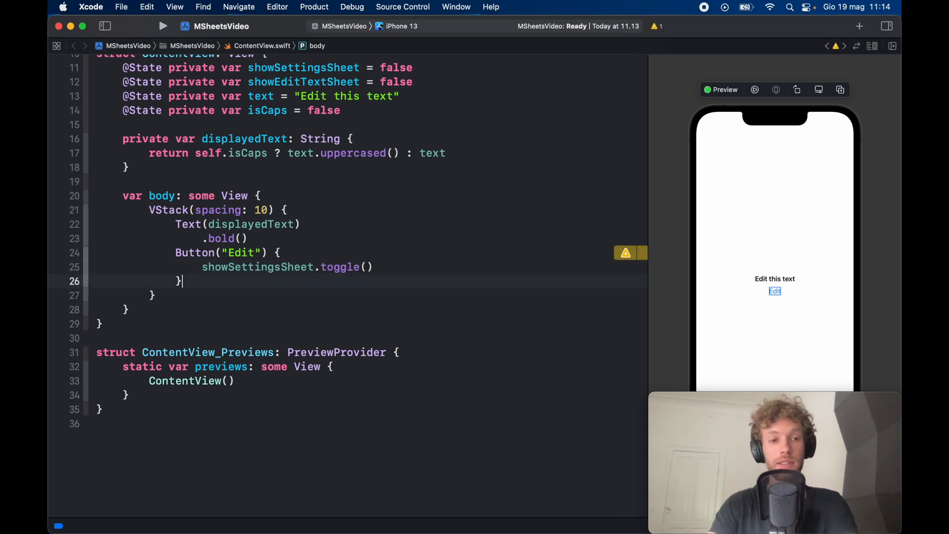
- Add a .sheet(isPresented: $showSettingsSheet) modifier with an empty trailing content closure
type(".she")
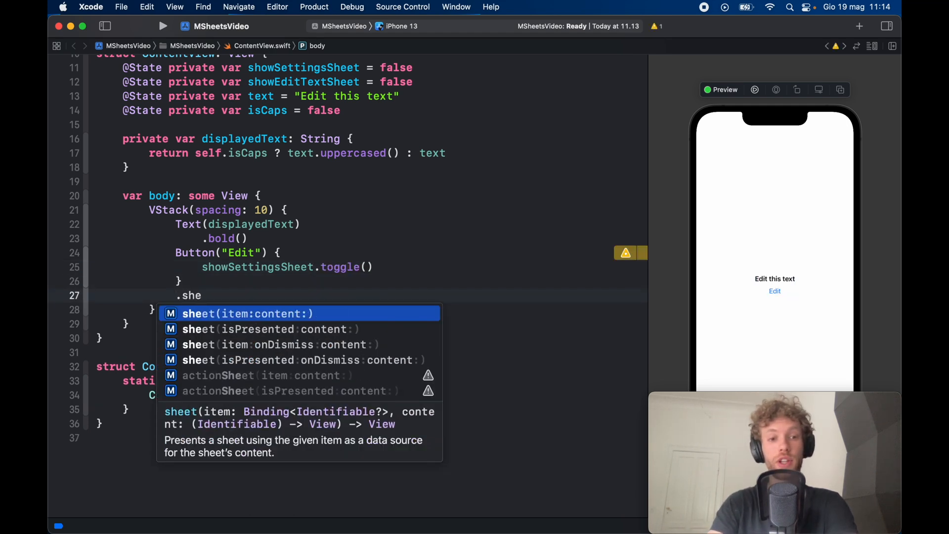
key("backspace")
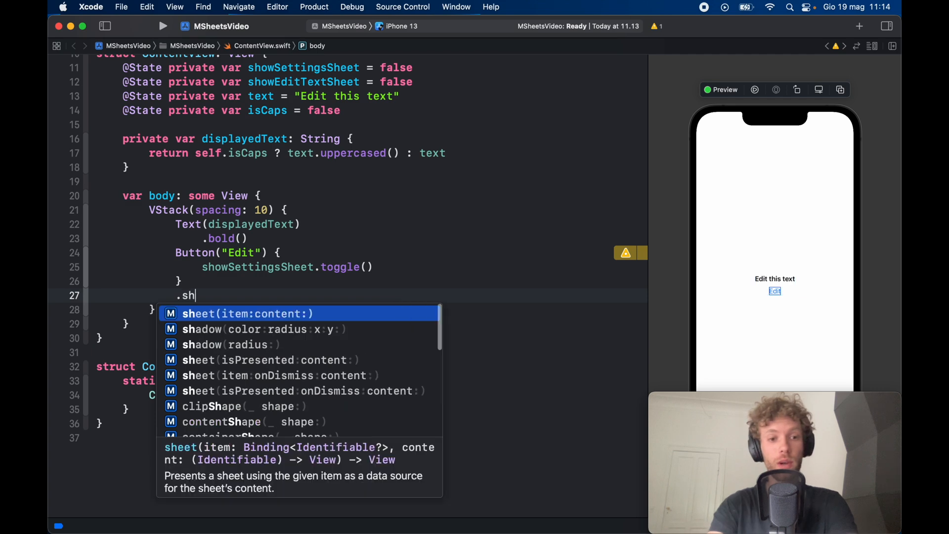
type("e")
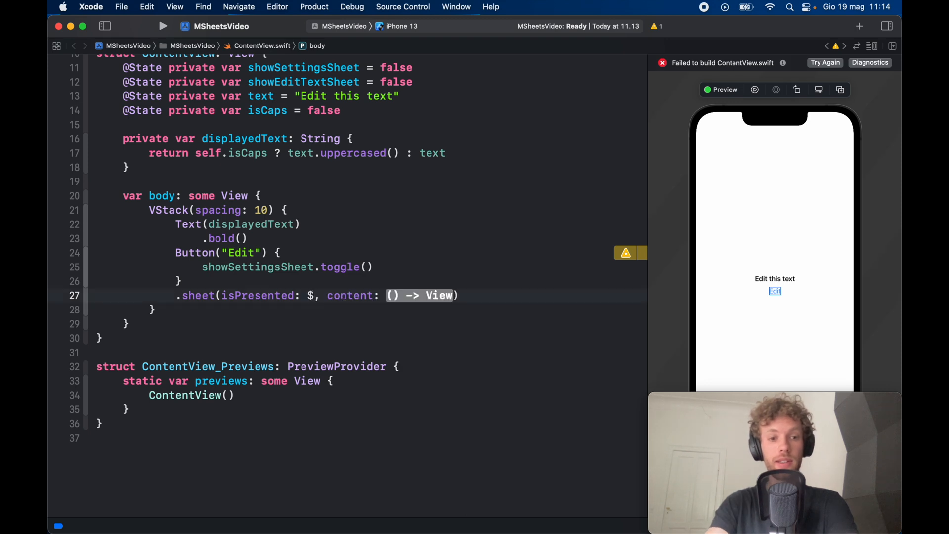
type("showSettingsShee")
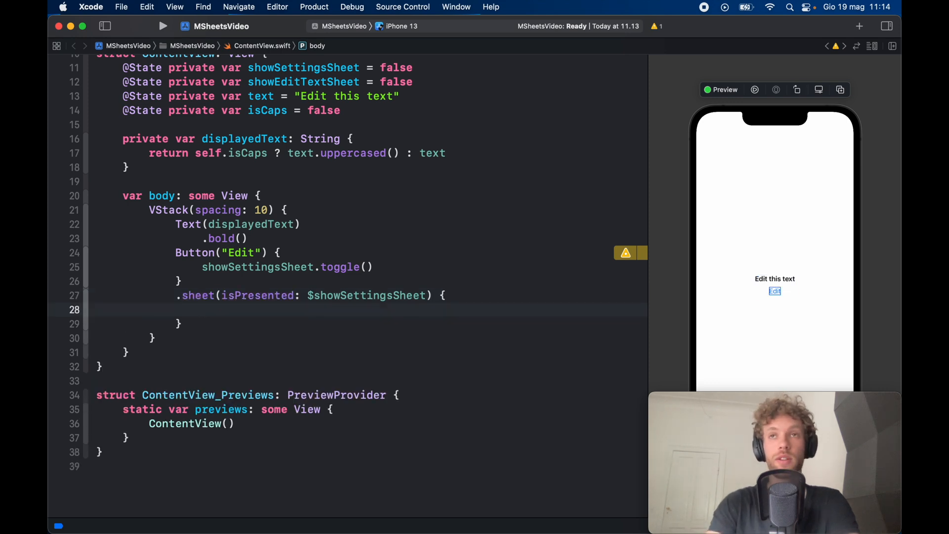
- Fill the sheet with a Form whose Settings section holds a Capitalized? toggle bound to $isCaps
type("Form {")
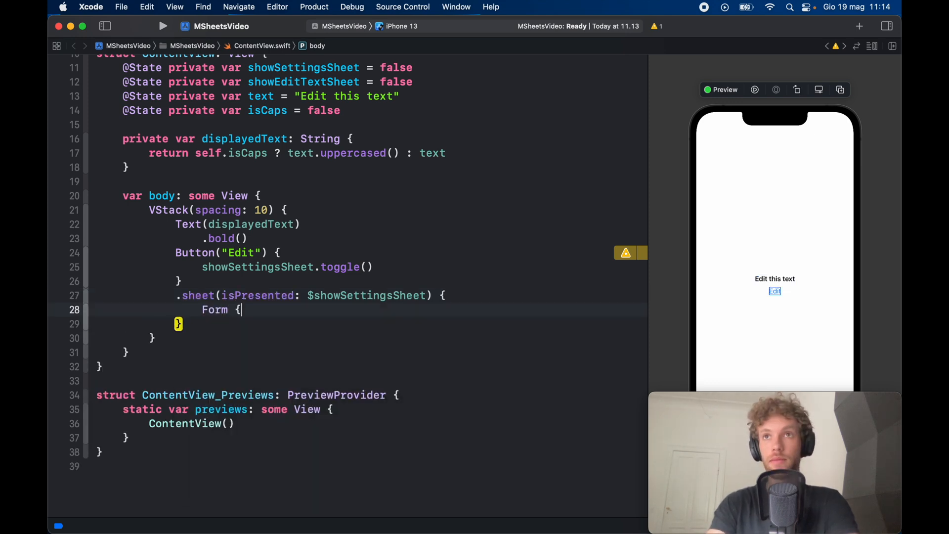
key("return")
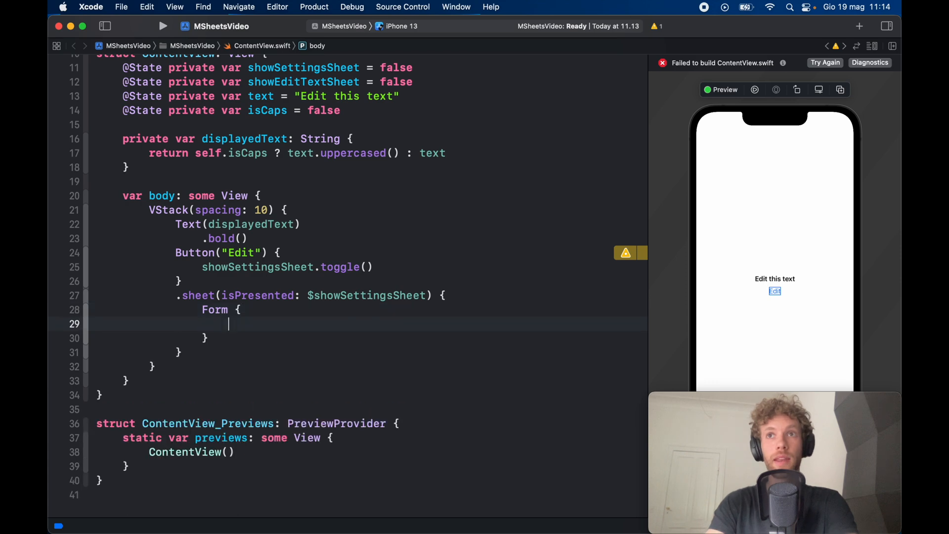
type("Section")
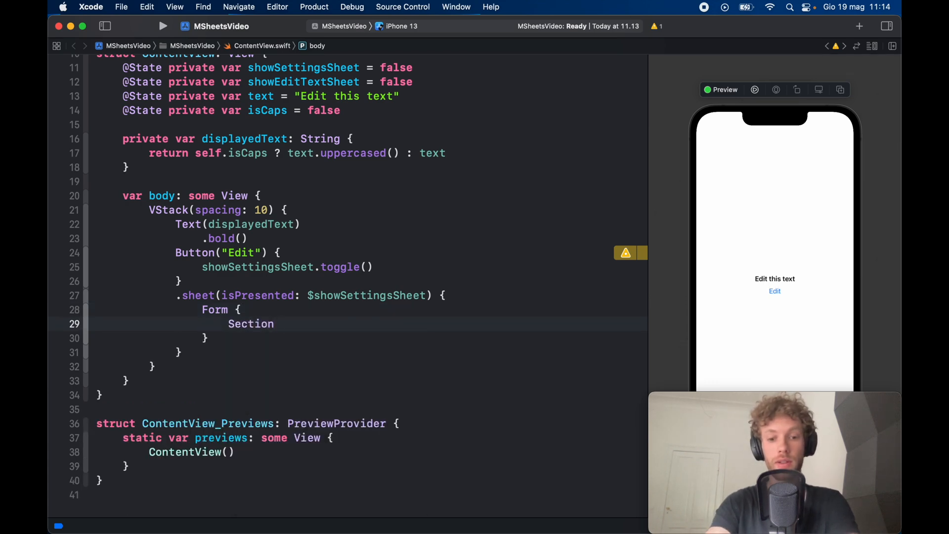
type("(\"Sett\"")
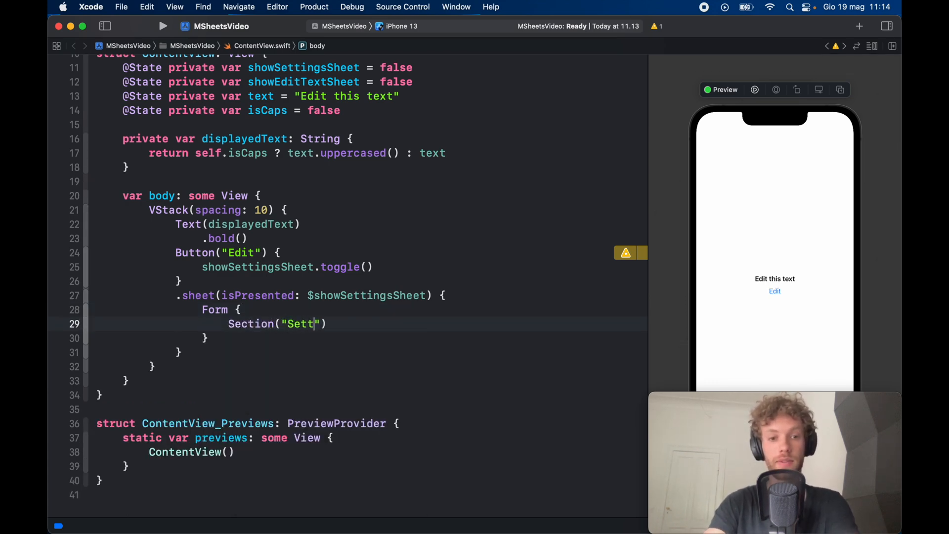
type("ings")
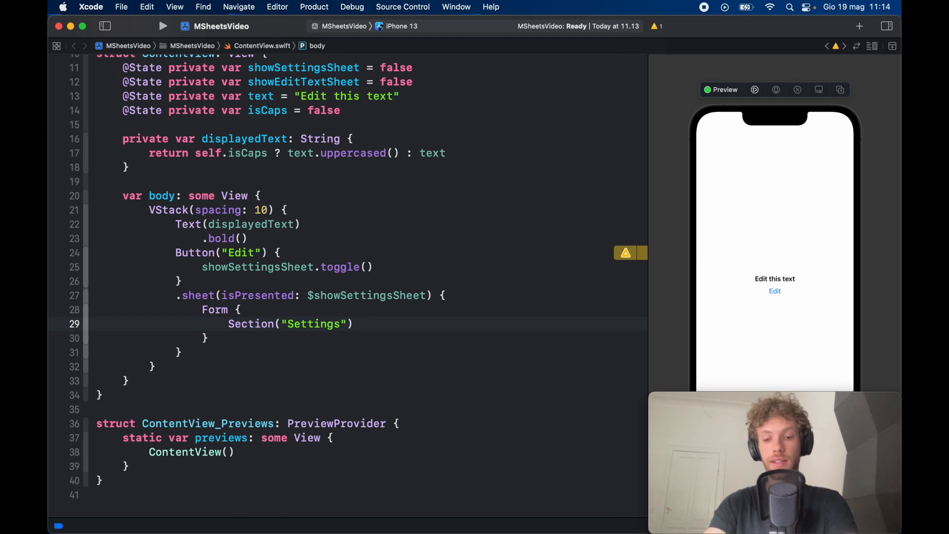
type("Toggle")
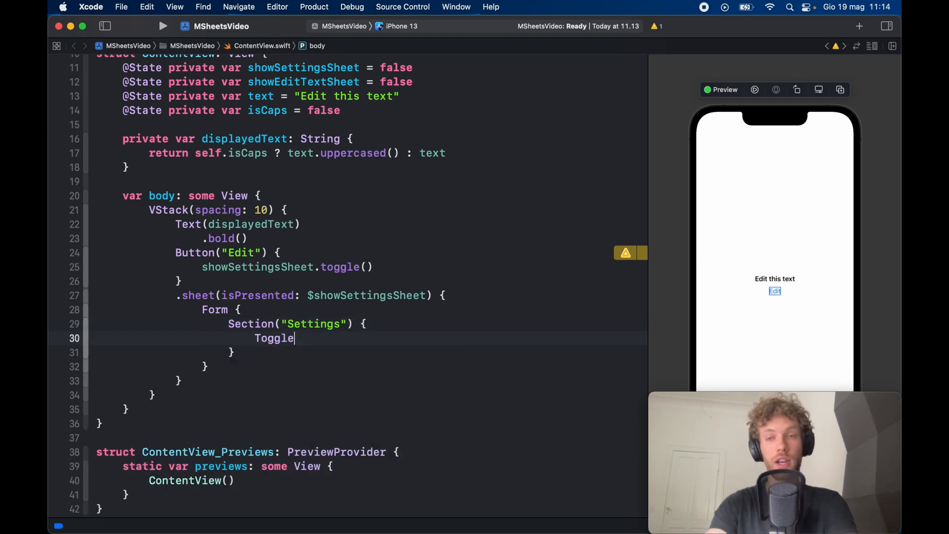
type("(\"C\")")
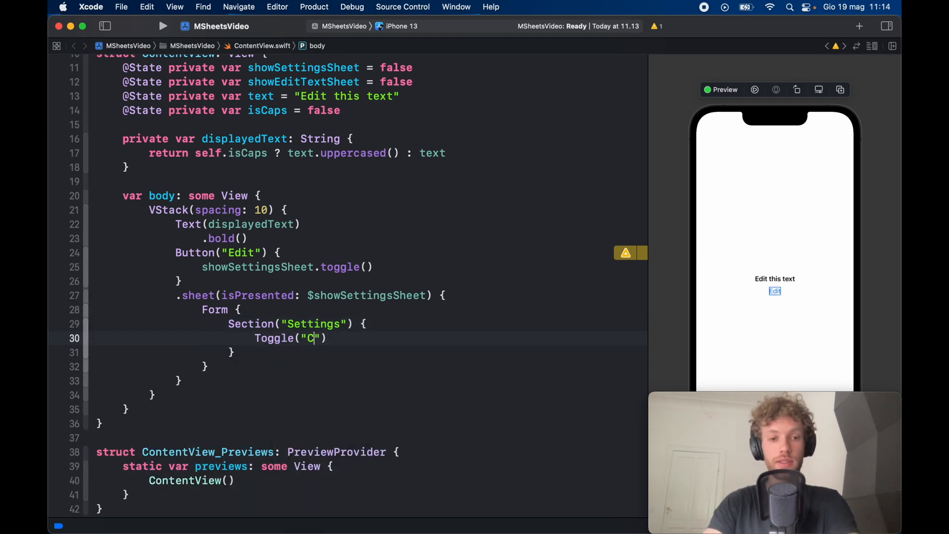
type("apitalize")
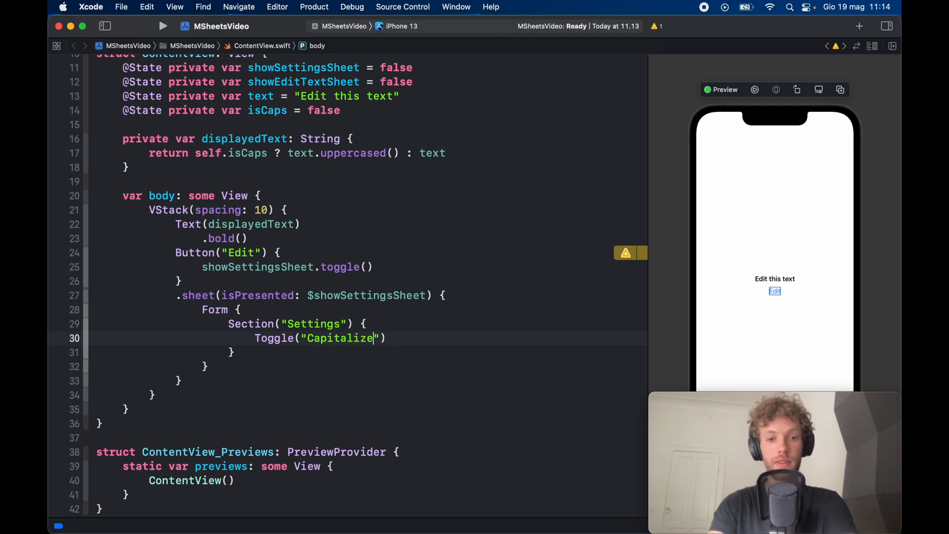
type("?")
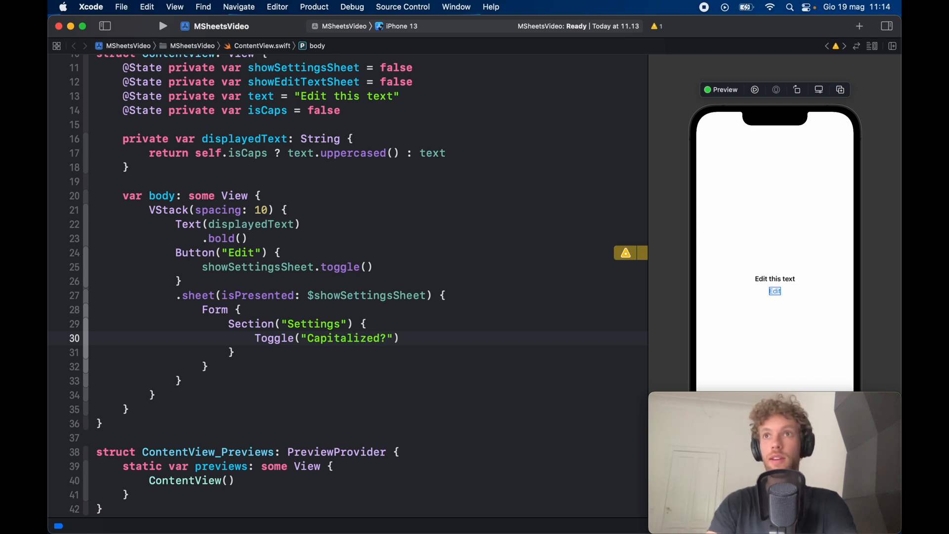
type(", isOn: $isCaps")
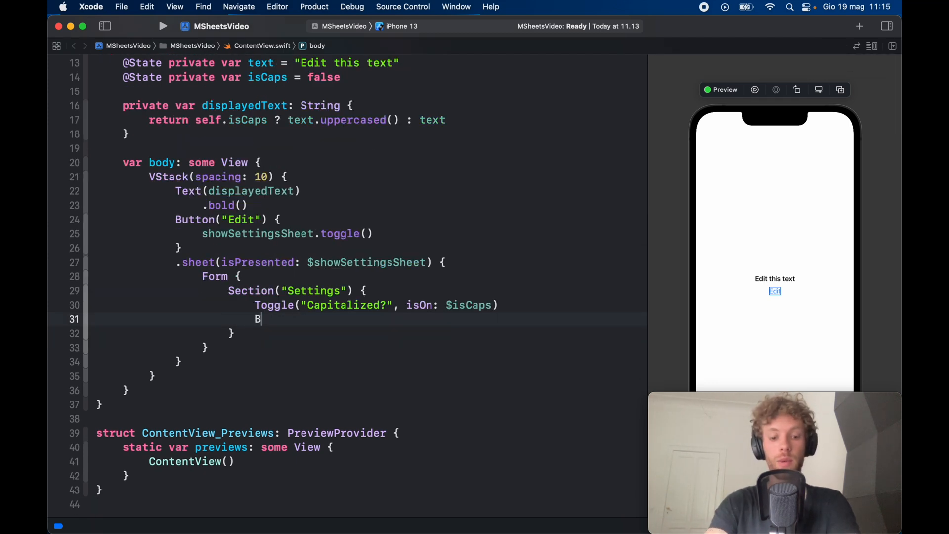
- Add a Change text button toggling showEditTextSheet and a Done button toggling showSettingsSheet
type("utton(\"Change te")
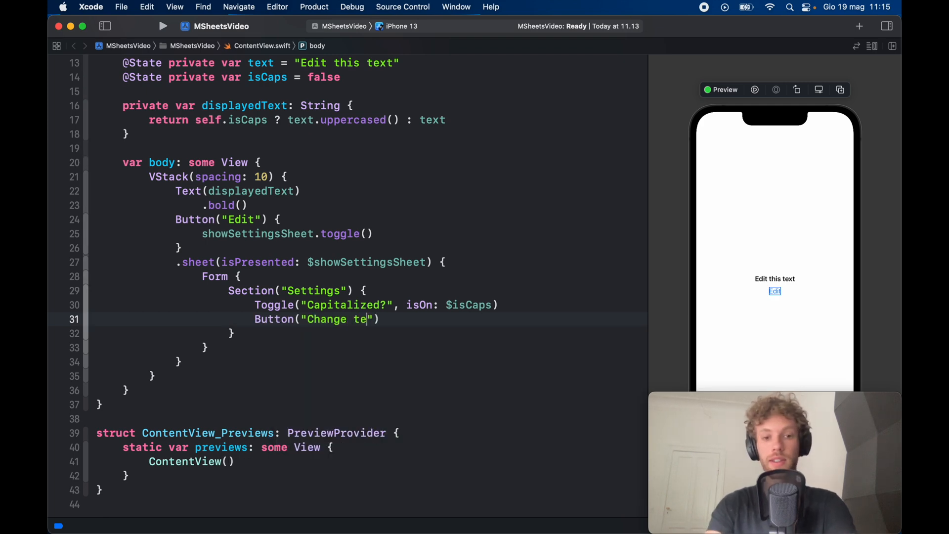
type("xt\")")
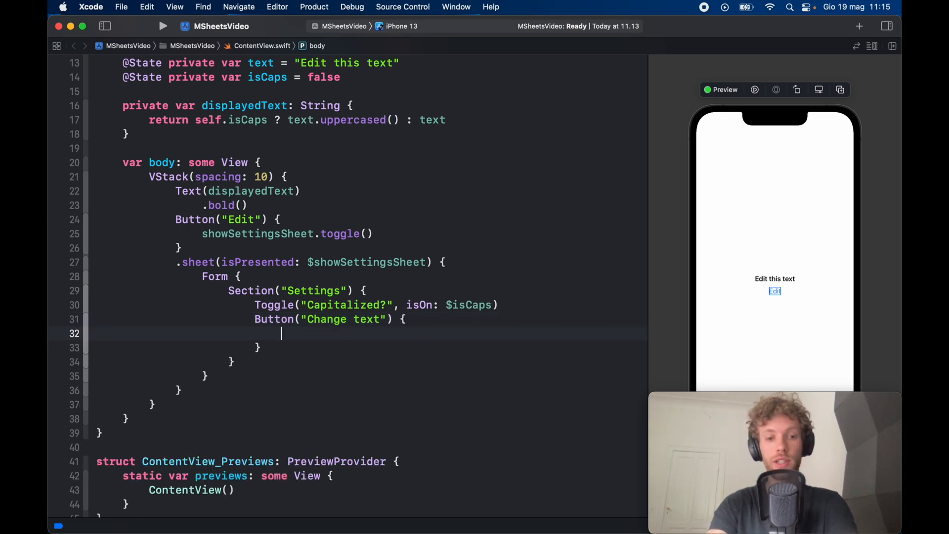
type("showEditTextSheet")
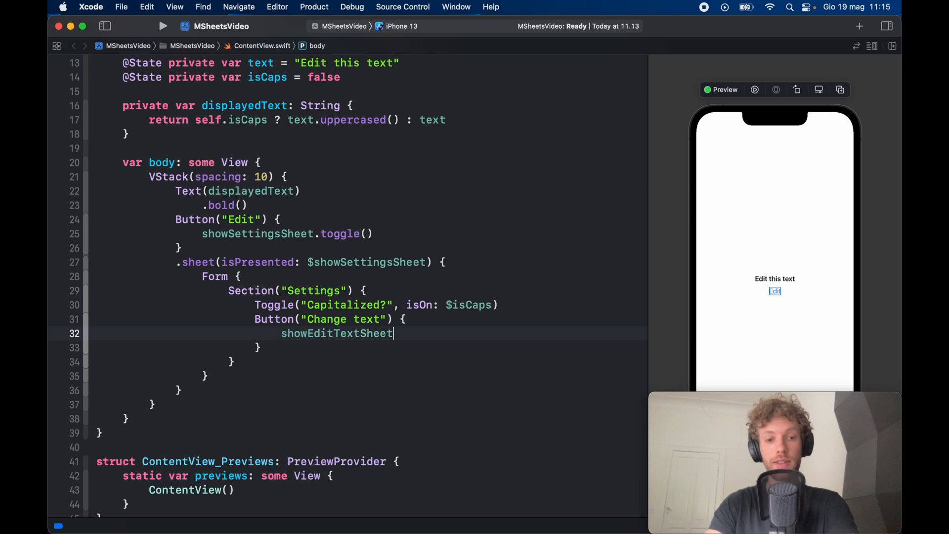
type(".toggle()")
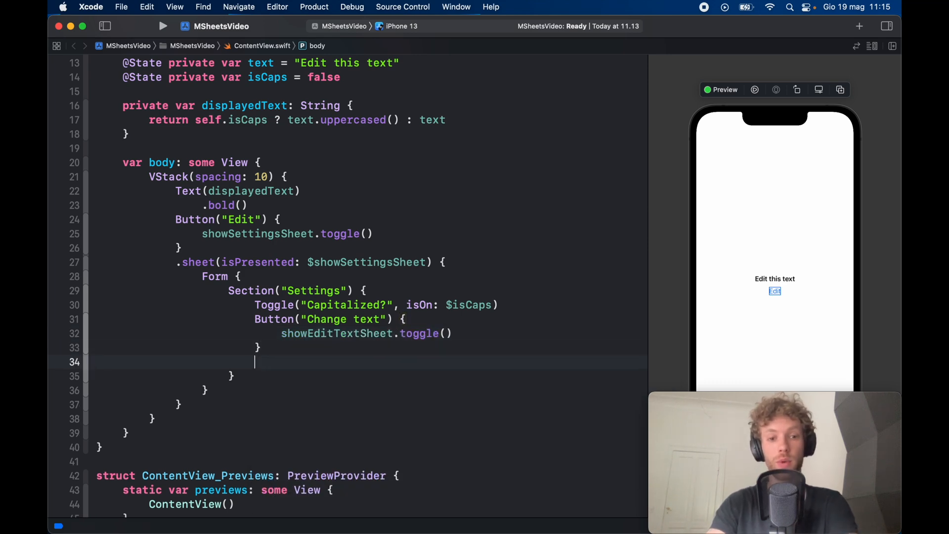
type("Button(")
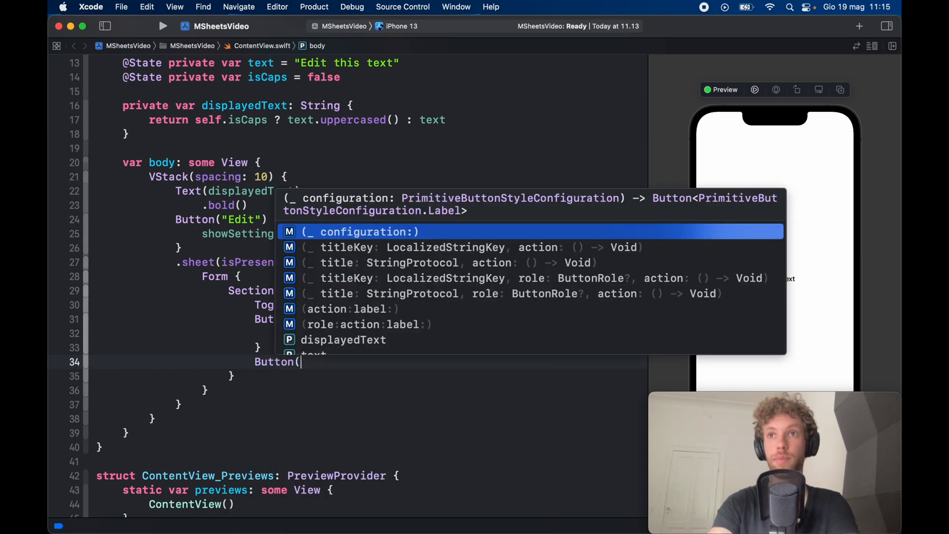
type("\"Done\") {")
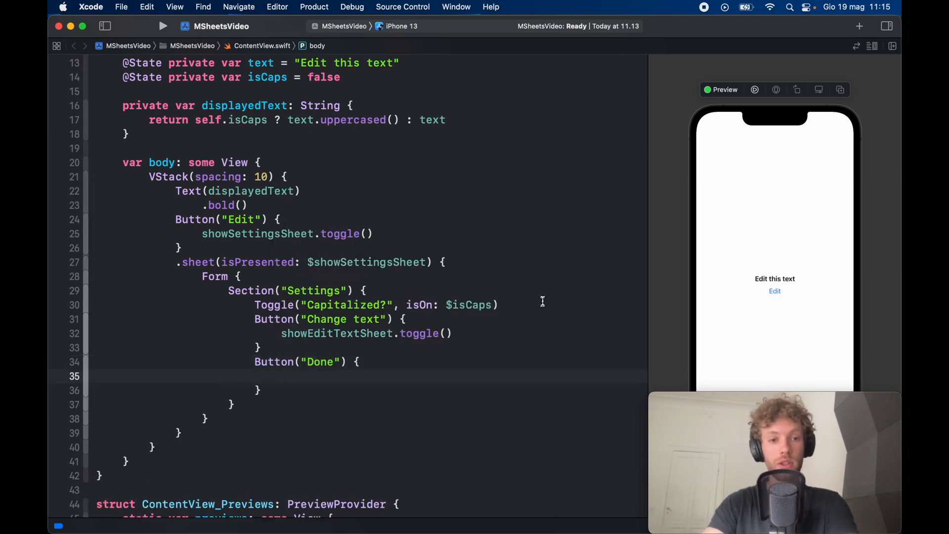
type("showSettingsSheet.toggle(")
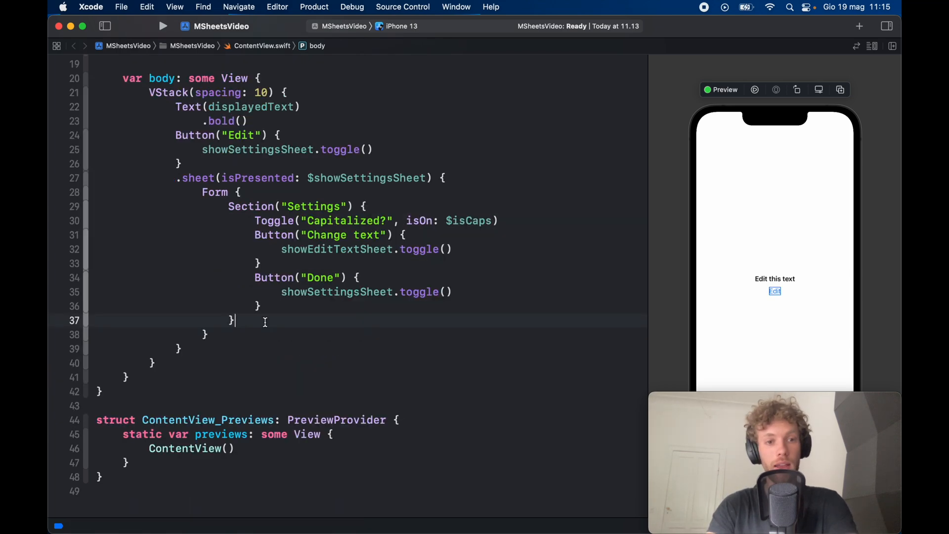
- Add Section("Preview") containing Text("Current text: \(Text(displayedText).bold())")
type("Section")
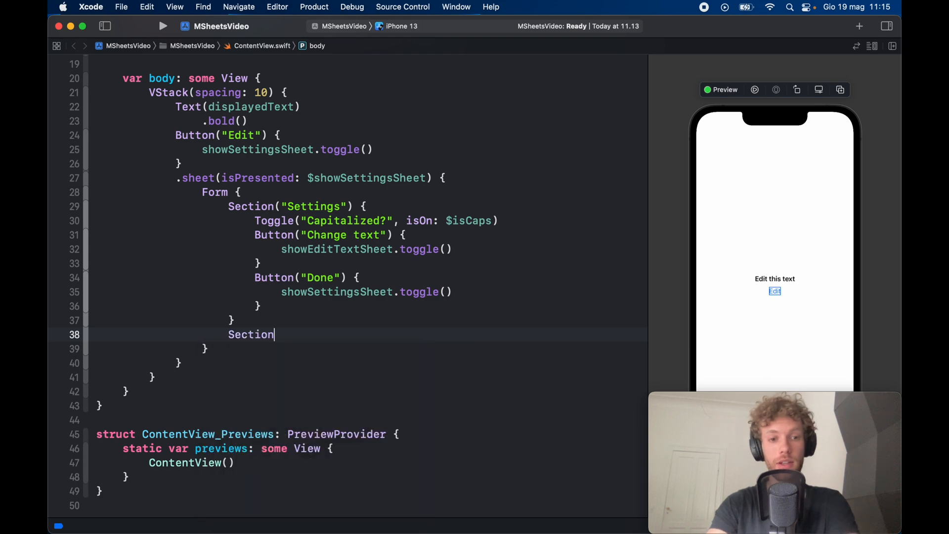
type("(\"Pr\")")
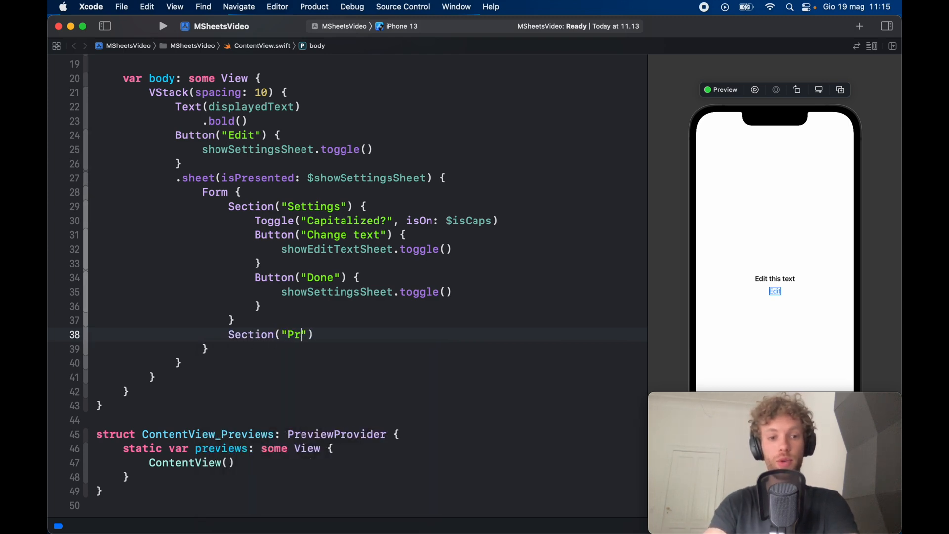
type("eview\") {")
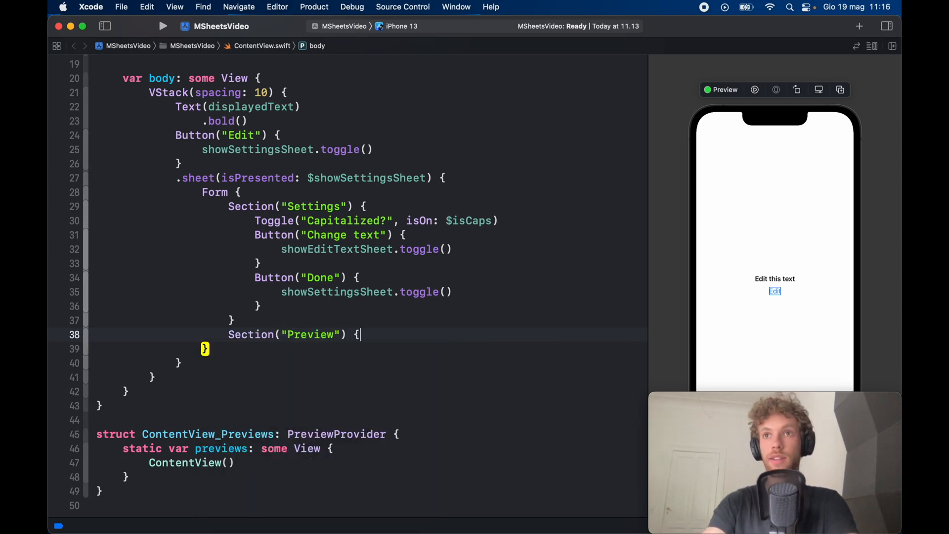
type("Text(\"Current")
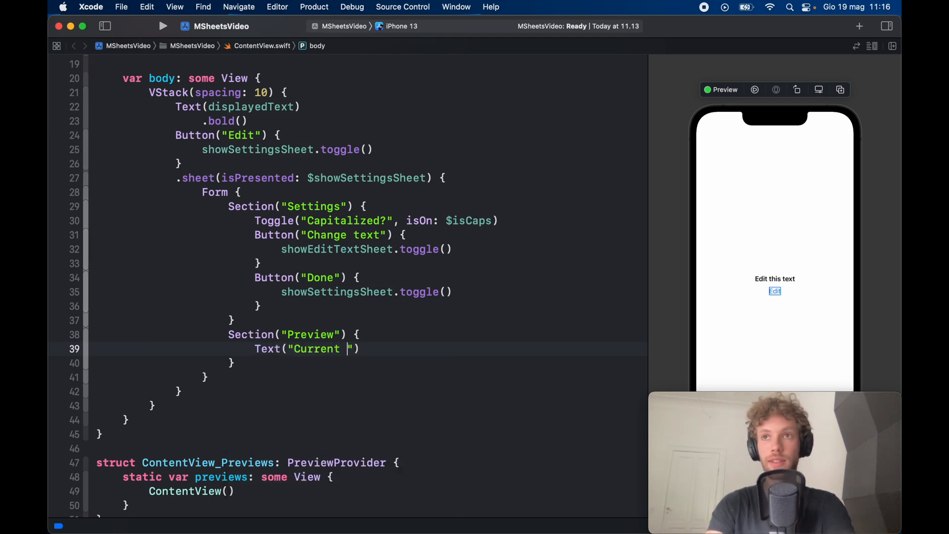
type("text: \\\"")
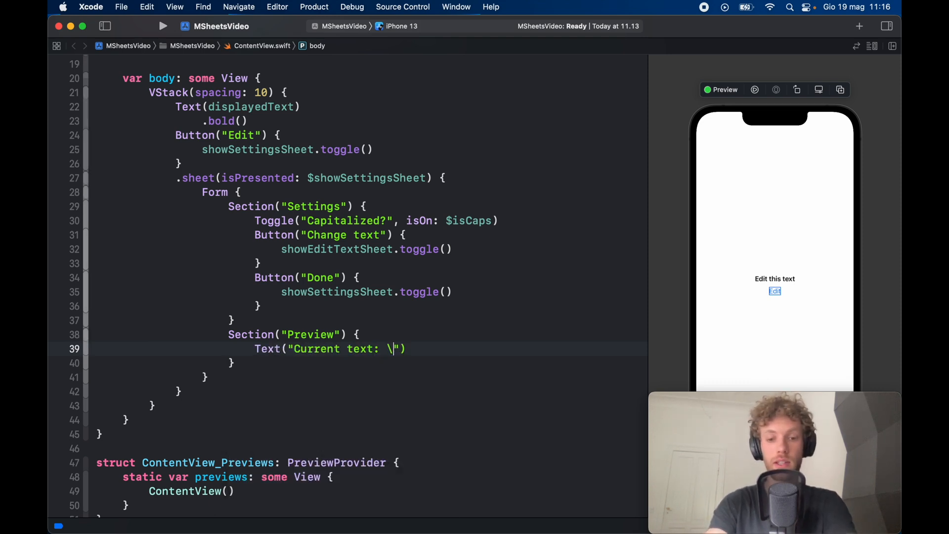
type("(Tex")
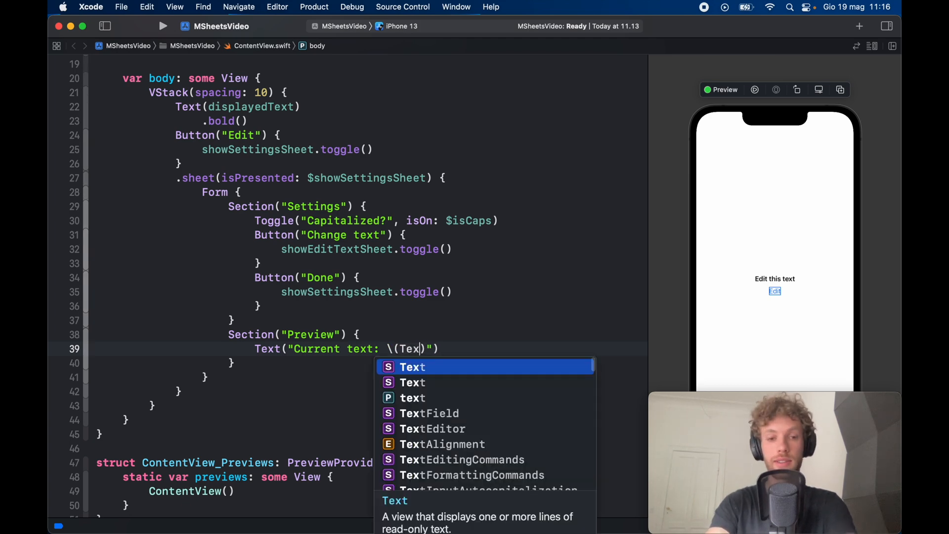
type("(displayedText).bold(")
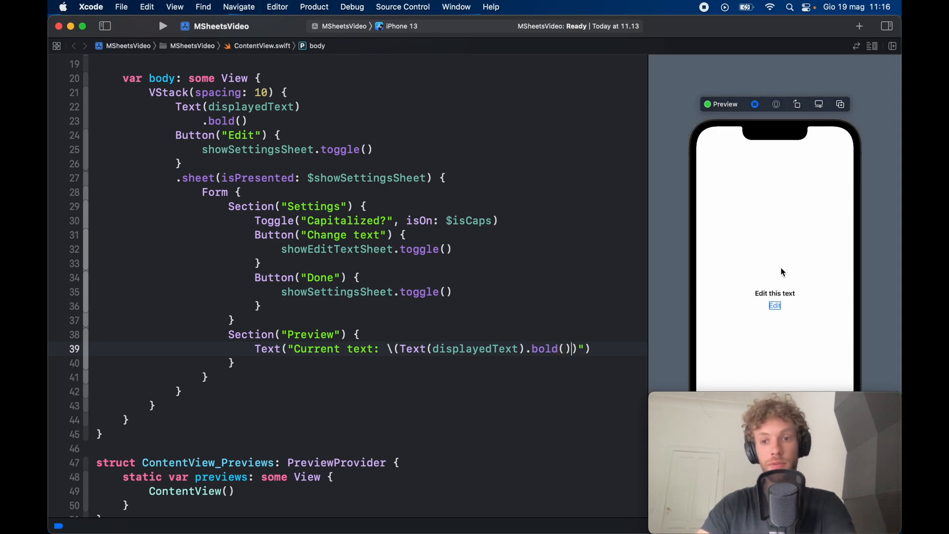
- In the live preview present the settings sheet via Edit and flip the Capitalized? switch
left_click(775, 306)
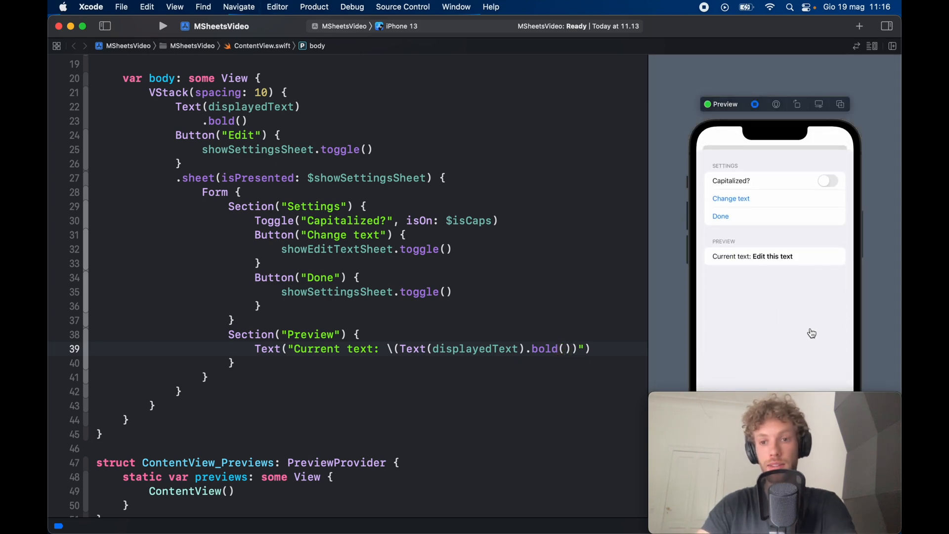
mouse_move(739, 309)
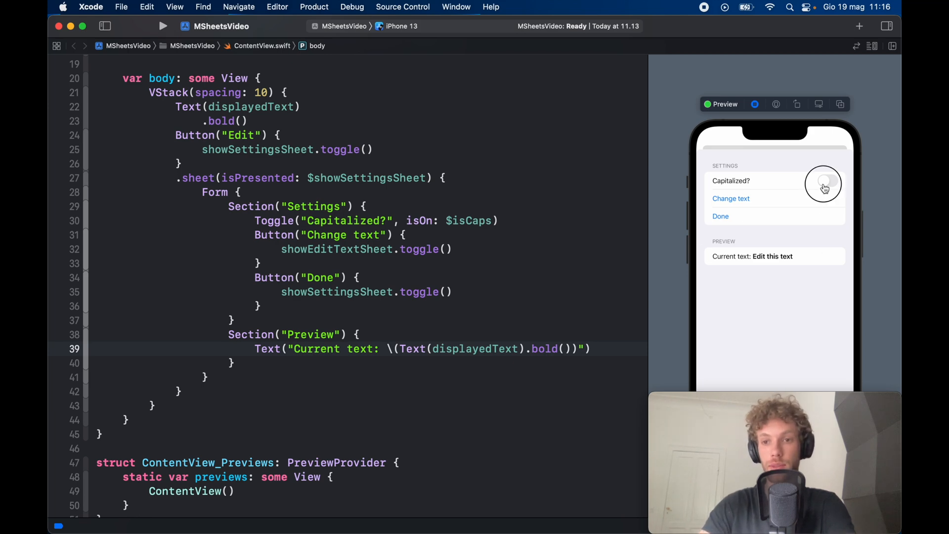
left_click(826, 180)
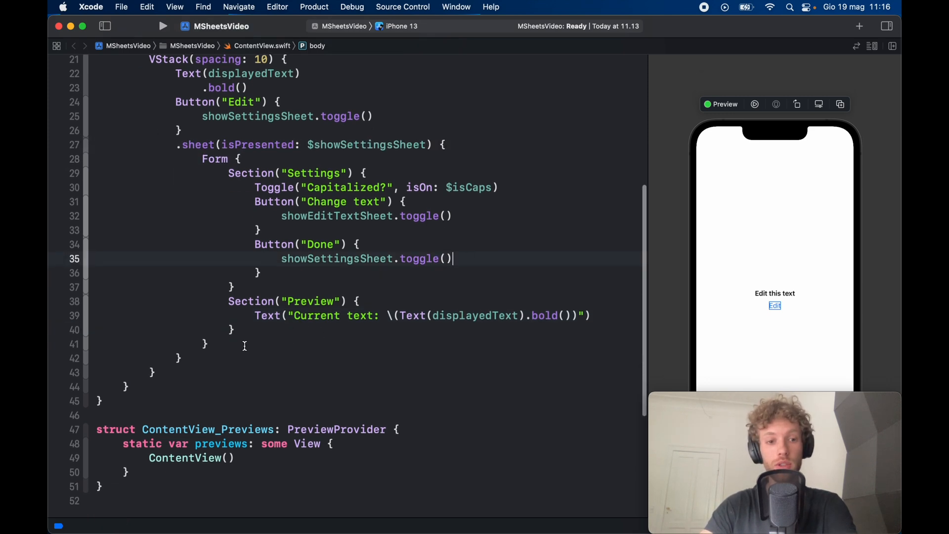
- Attach a nested .sheet bound to $showEditTextSheet whose content is a Form with a Section
type(".sheet(isPresented: Binding<Bool>, content: () -> View")
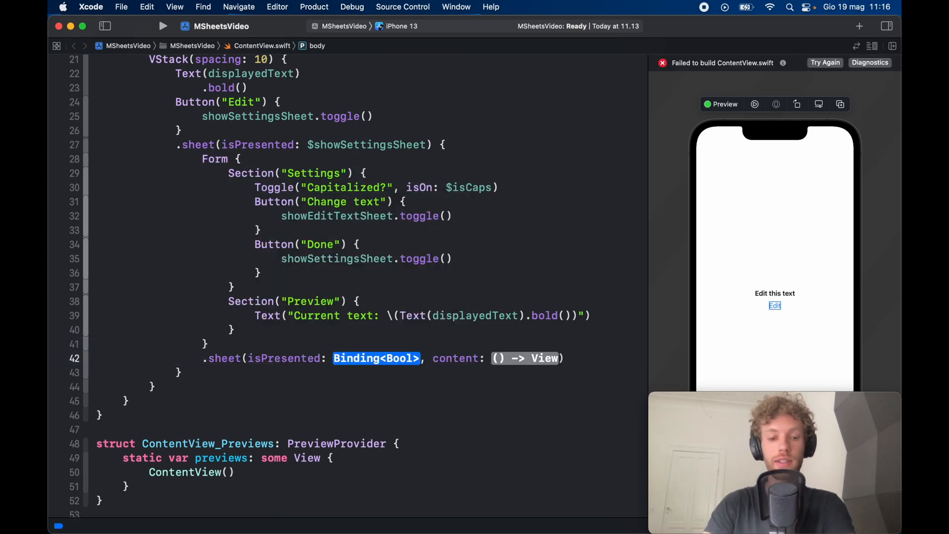
type("$sho")
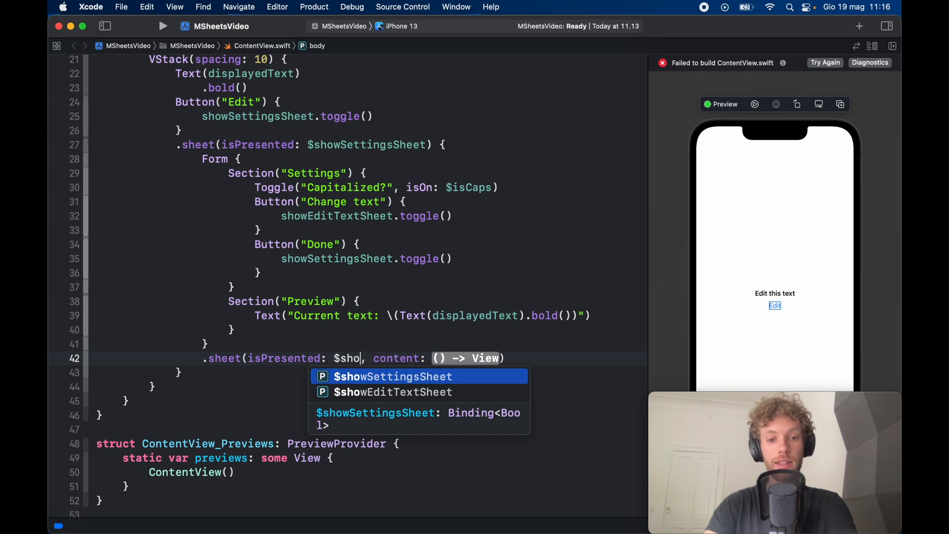
left_click(392, 391)
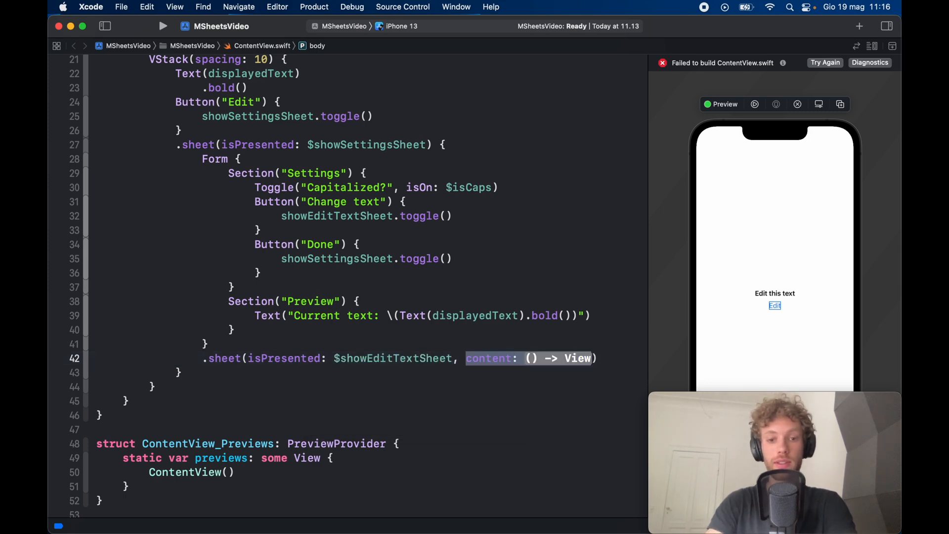
key("delete")
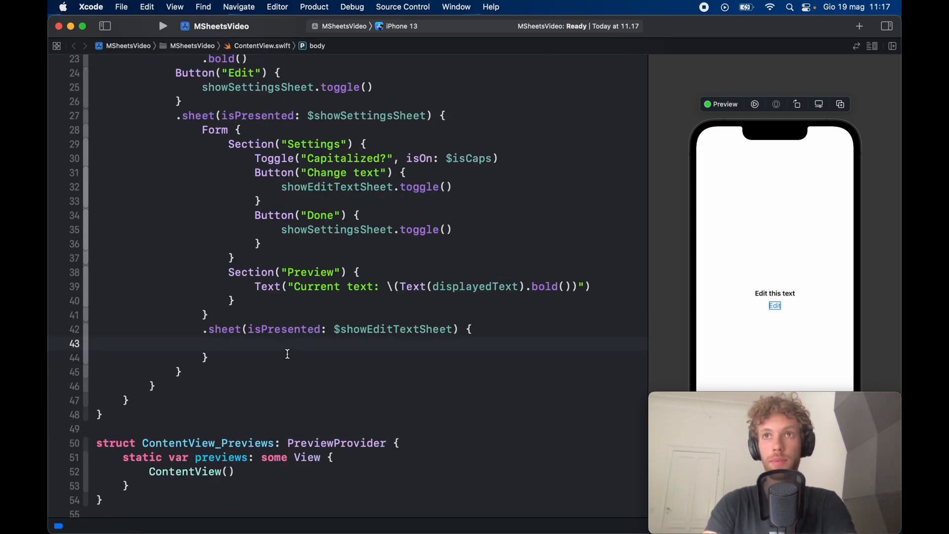
type("Form {")
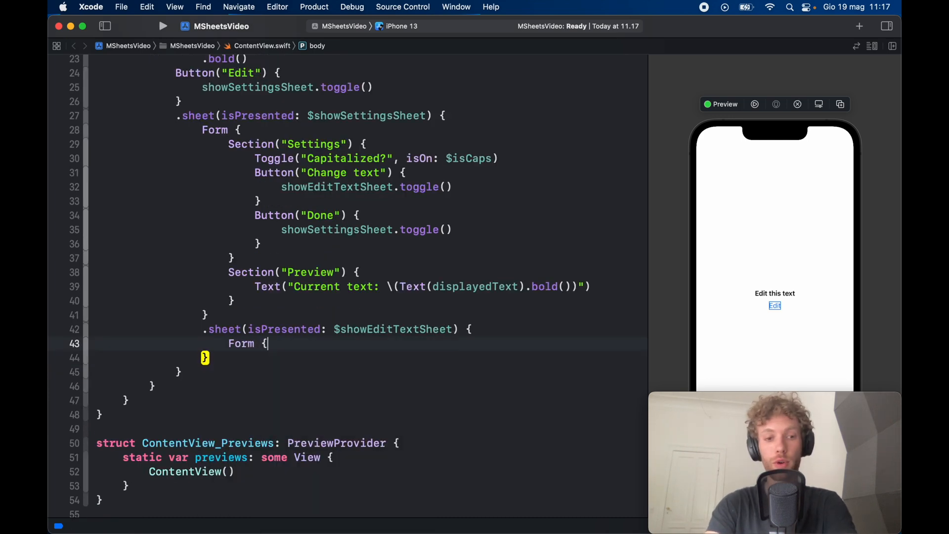
type("Section(\"Change the text\") {")
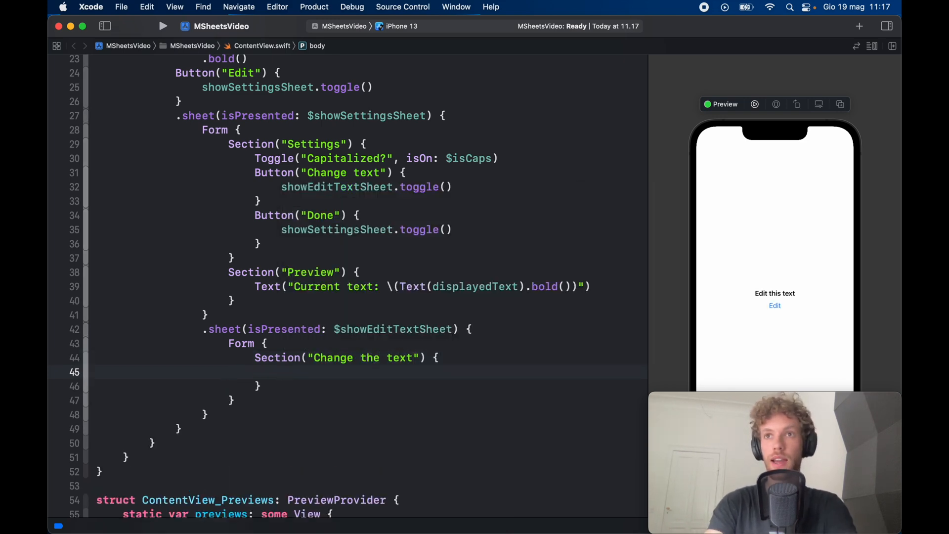
- Put a TextField with an Edit the current text prompt bound to $text and a Submit button toggling showEditTextSheet
type("TextField(\"\")")
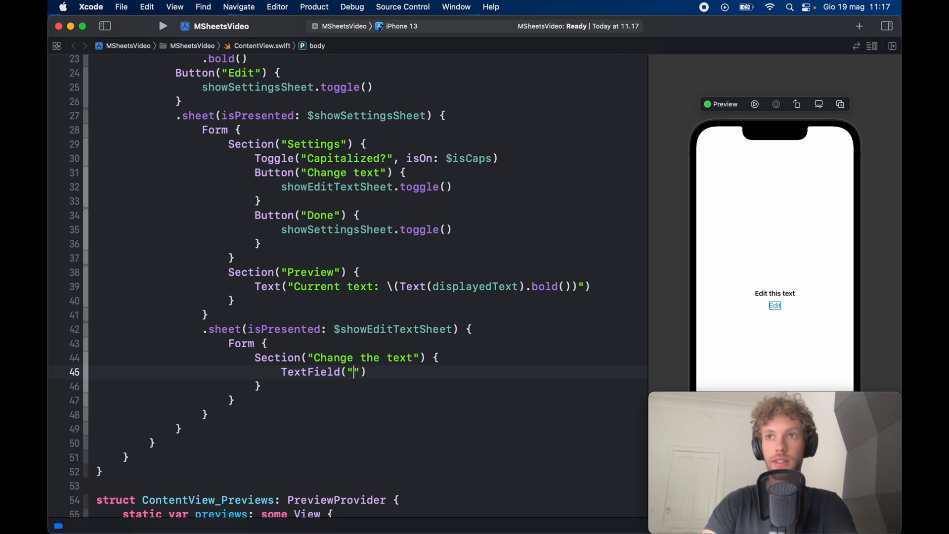
type("Edit the current text")
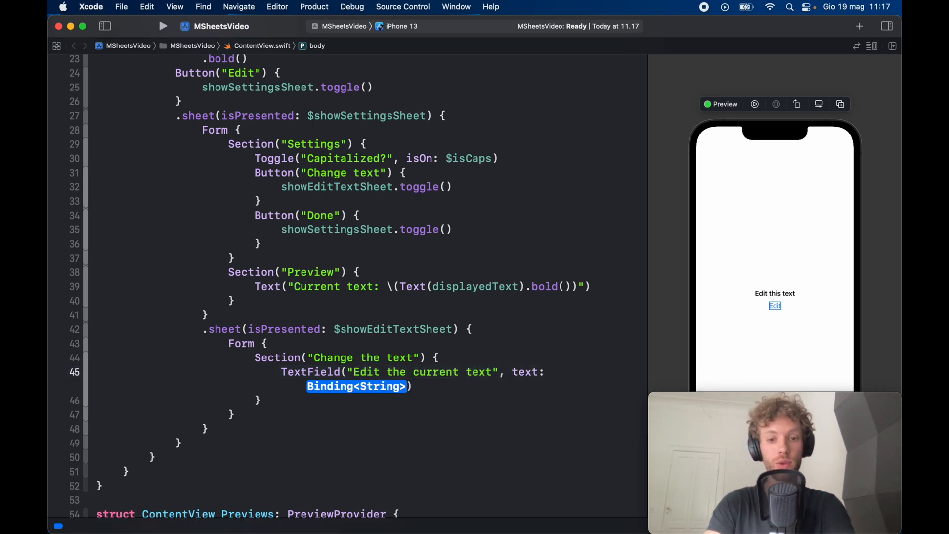
type("$text")
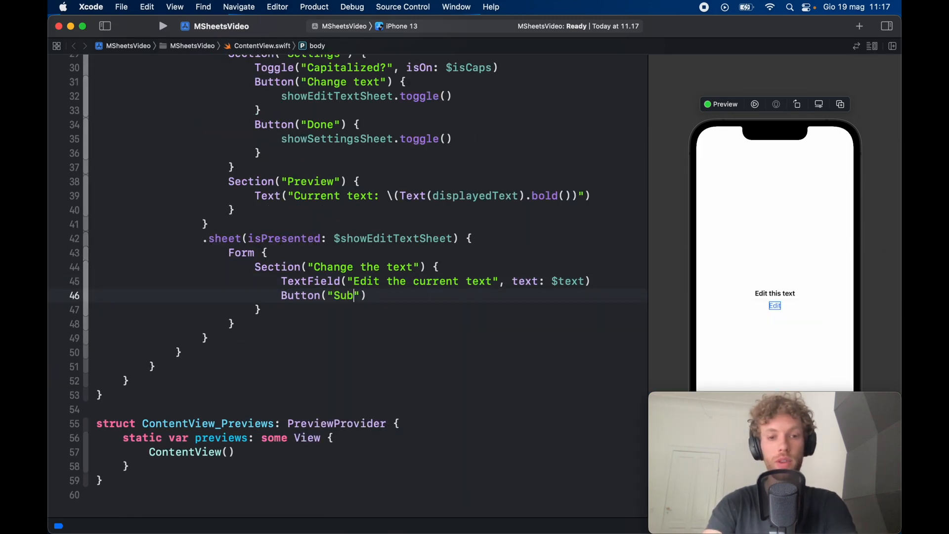
type("mit\") {")
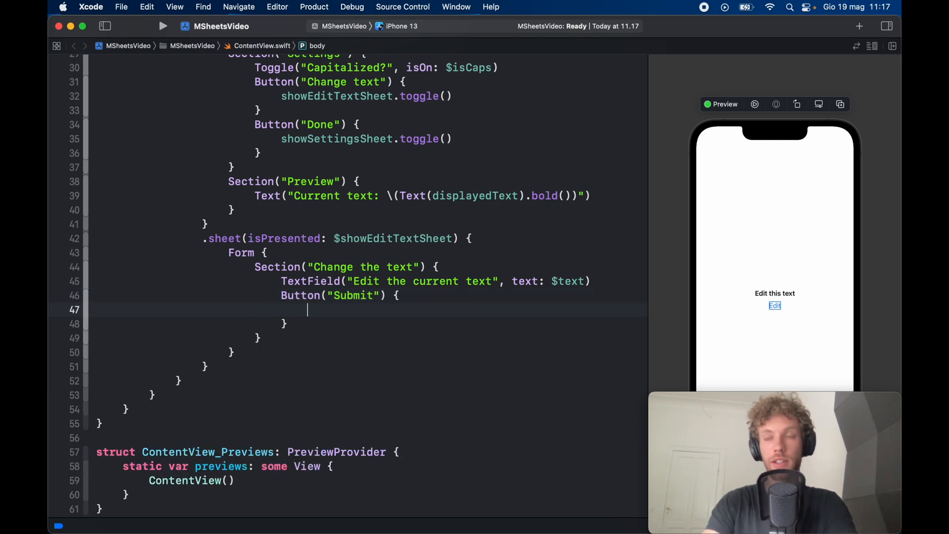
type("showEditTextSheet.toggle()")
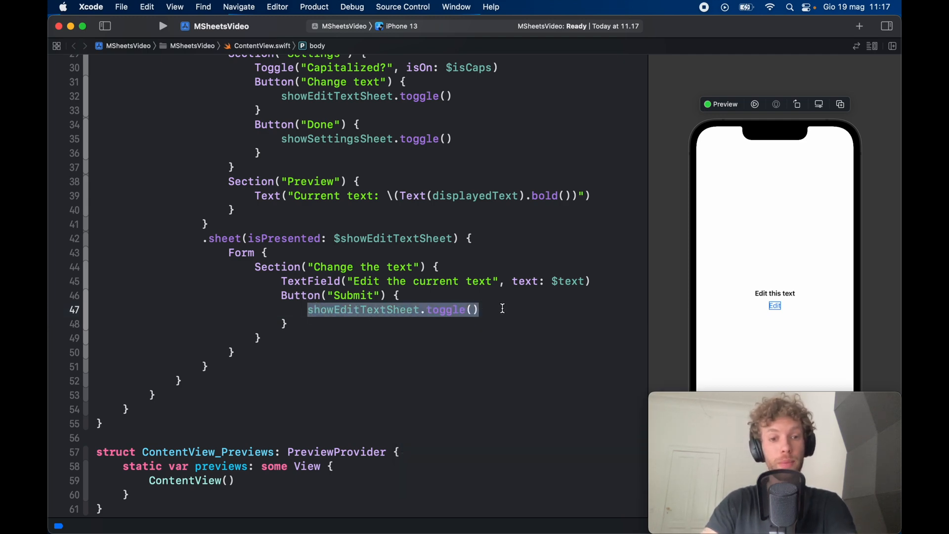
scroll("up", 3)
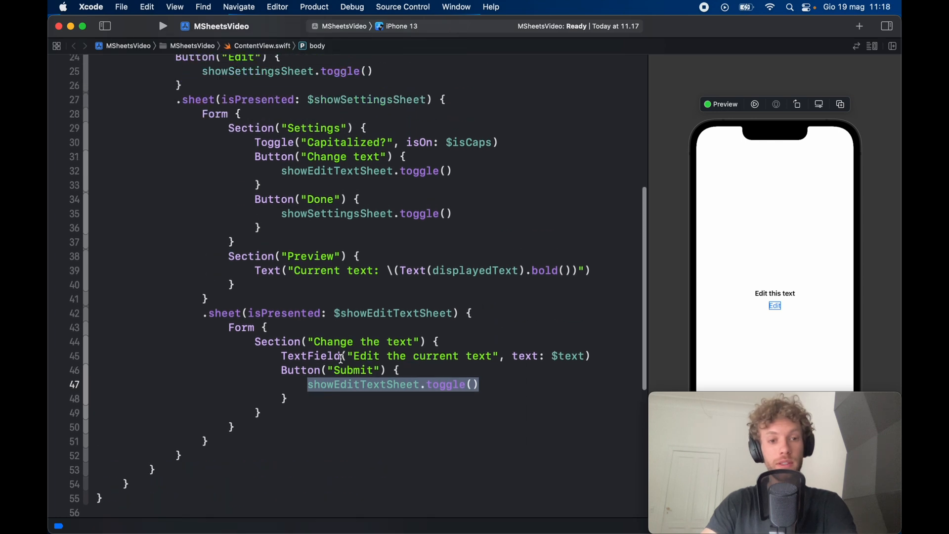
type("showSettingsSheet.toggle(")
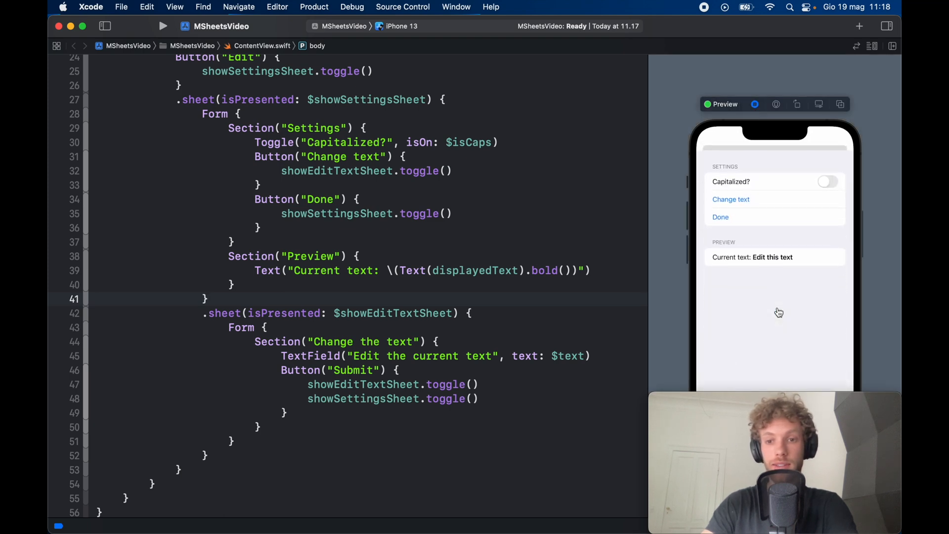
left_click(730, 199)
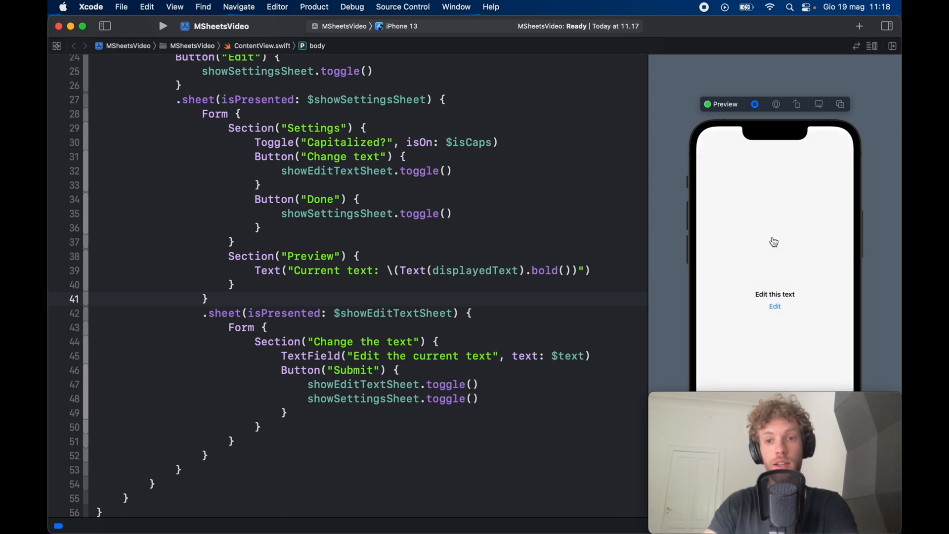
mouse_move(786, 250)
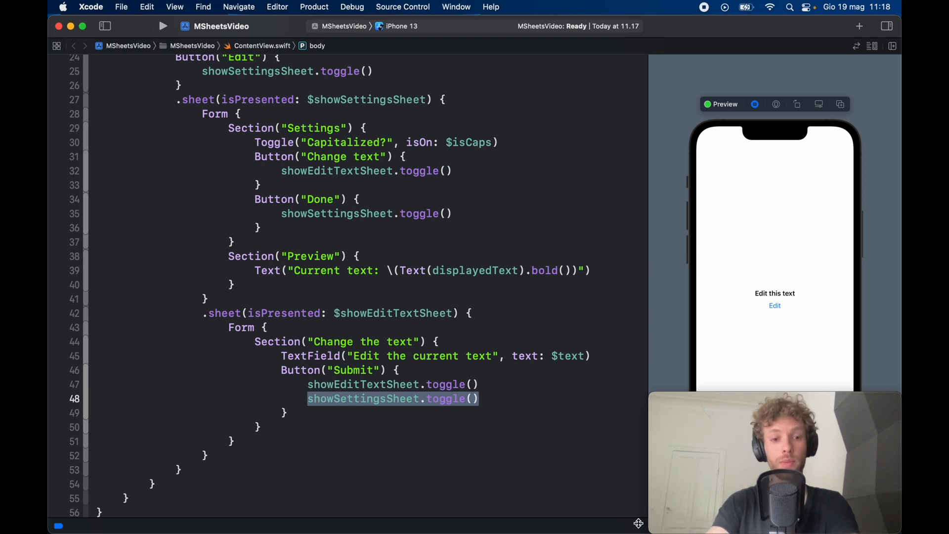
key("delete")
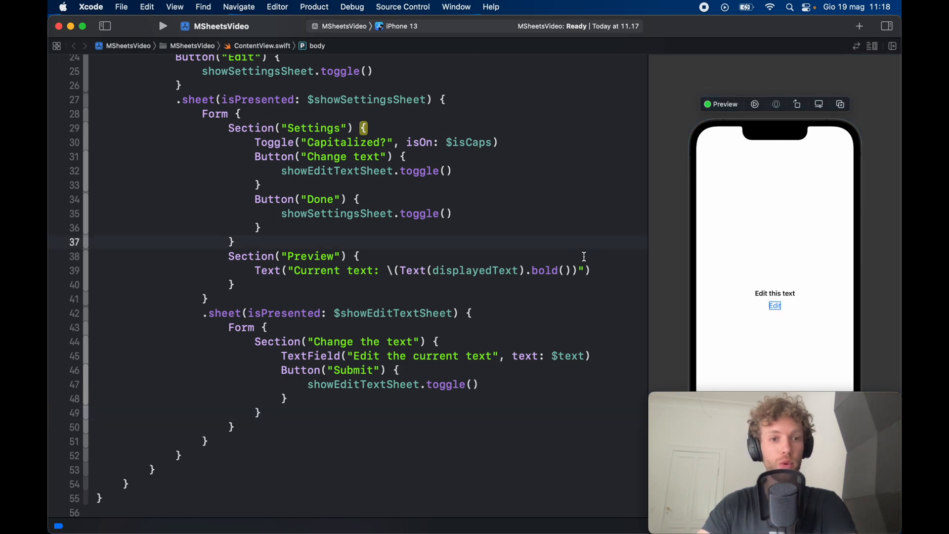
- Run the app, append sdasdasd in the change-text sheet, submit, turn on Capitalized? and close settings
left_click(163, 26)
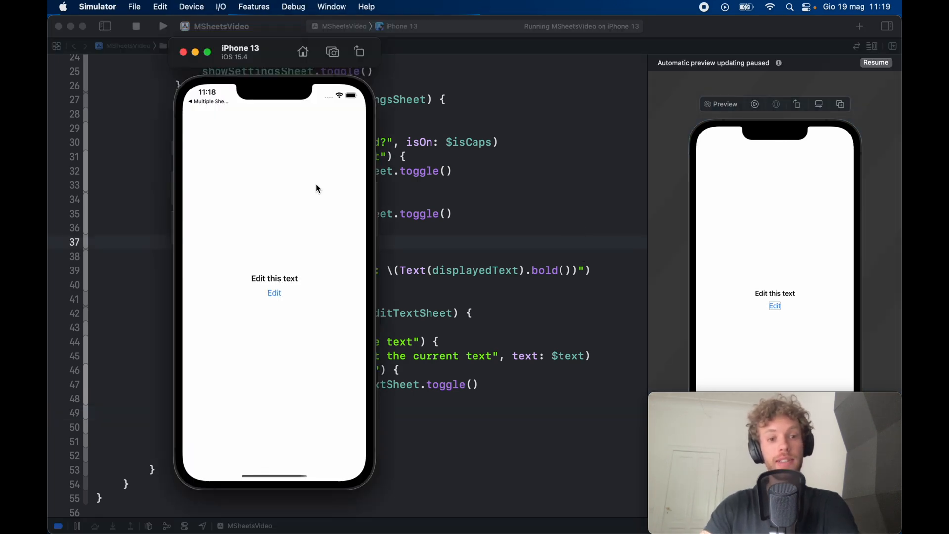
left_click(273, 292)
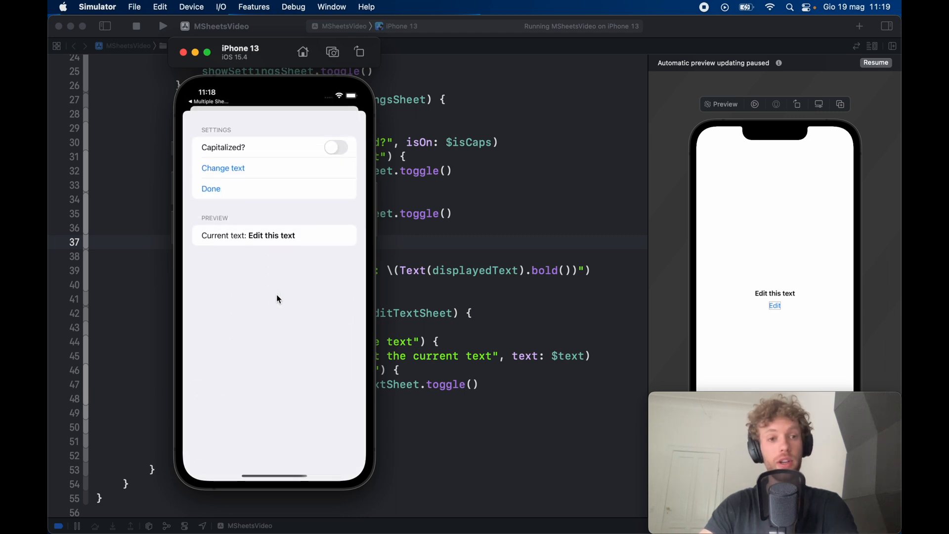
left_click(222, 168)
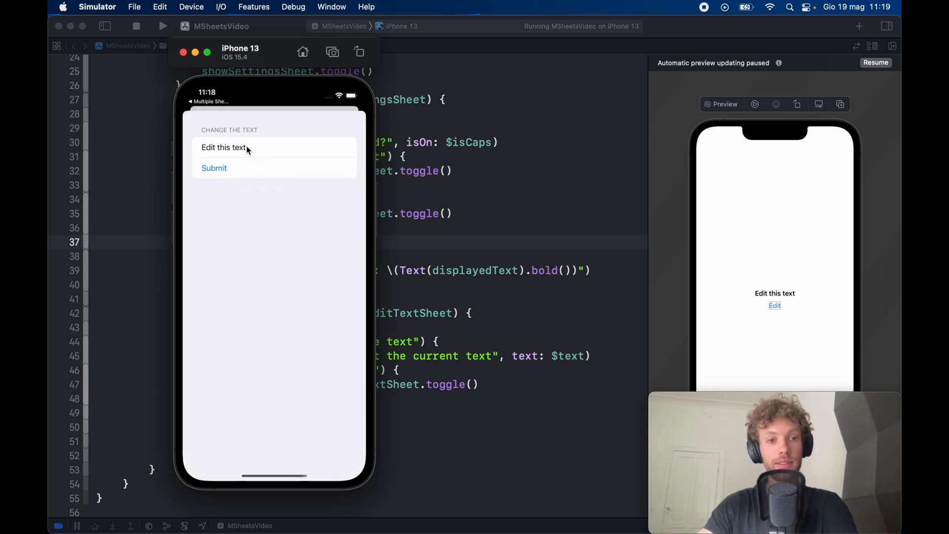
type("sdasdasd")
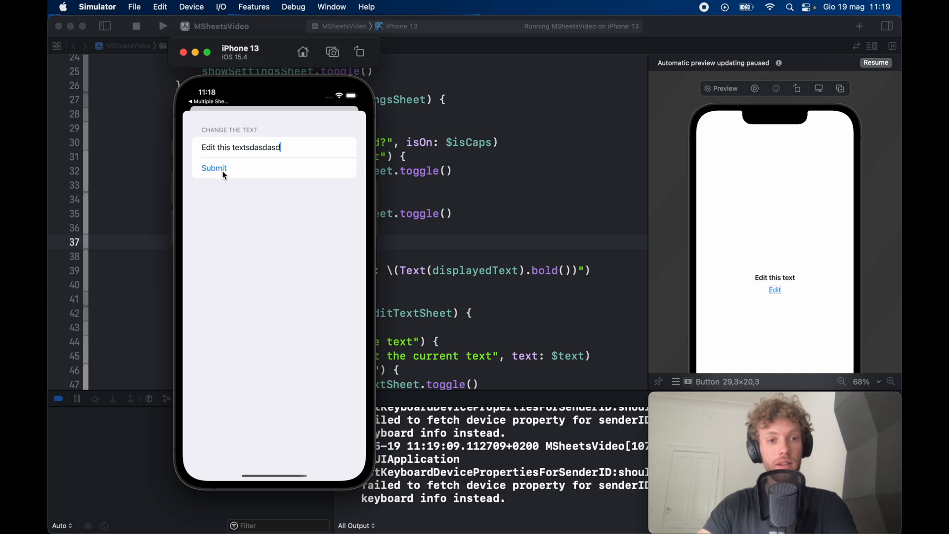
left_click(214, 168)
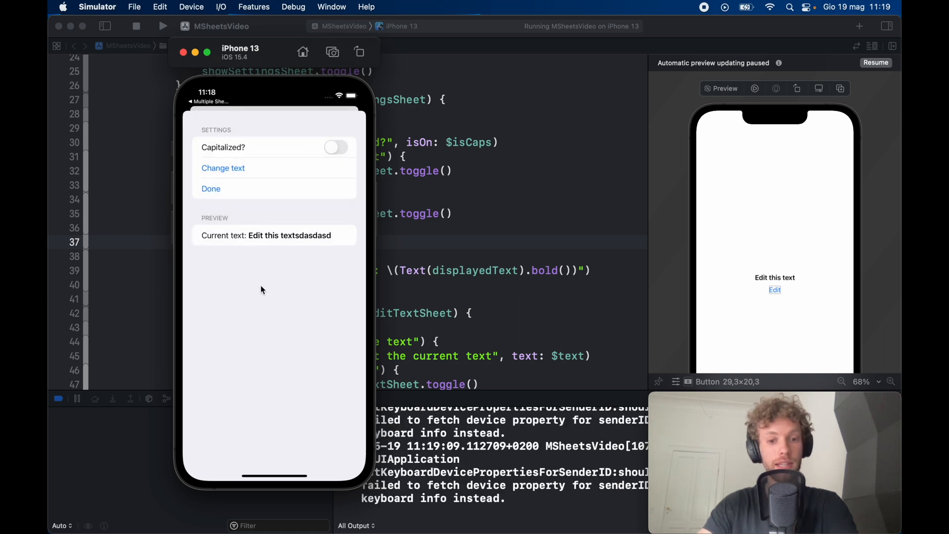
left_click(336, 147)
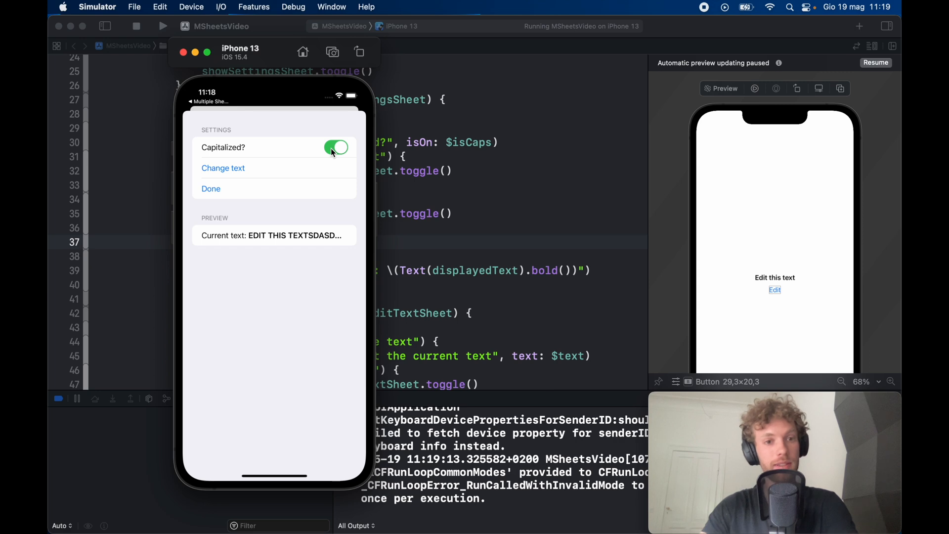
left_click(211, 188)
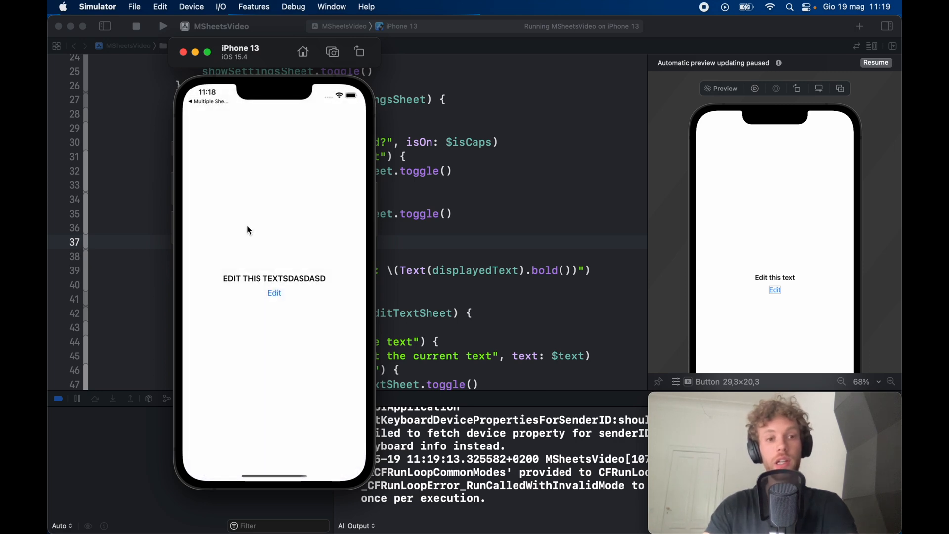
mouse_move(273, 297)
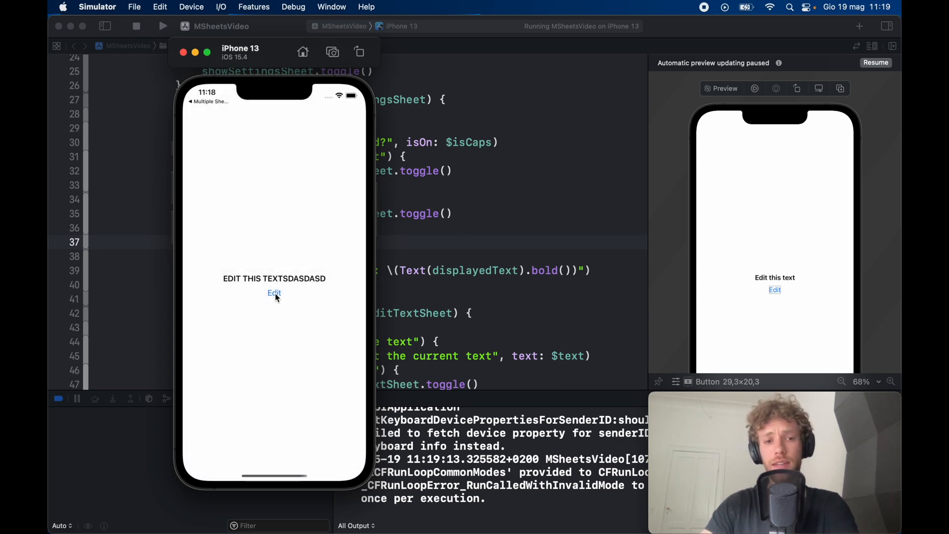
- Reopen settings and go through the change-text sheet twice more, seeing EDIT THIS TEXTSDASDASD in the preview
left_click(274, 293)
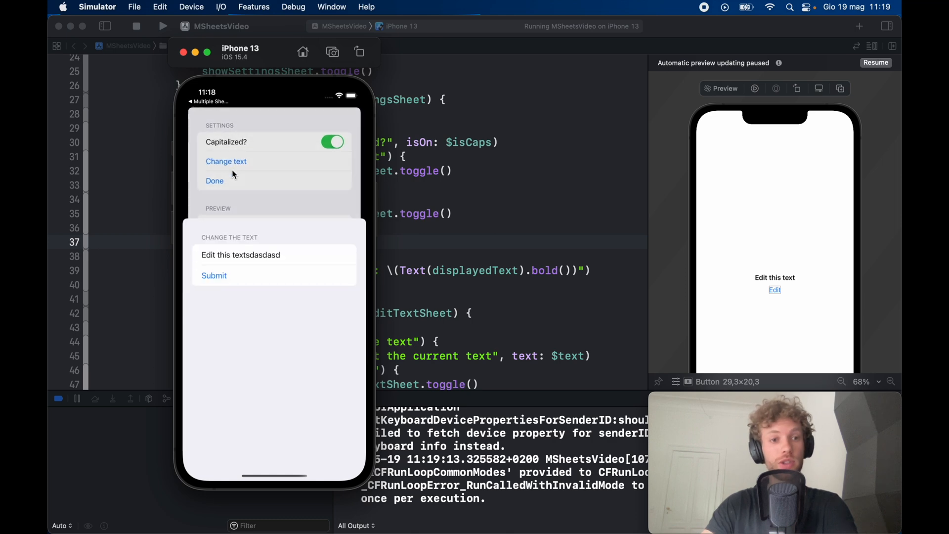
left_click(214, 180)
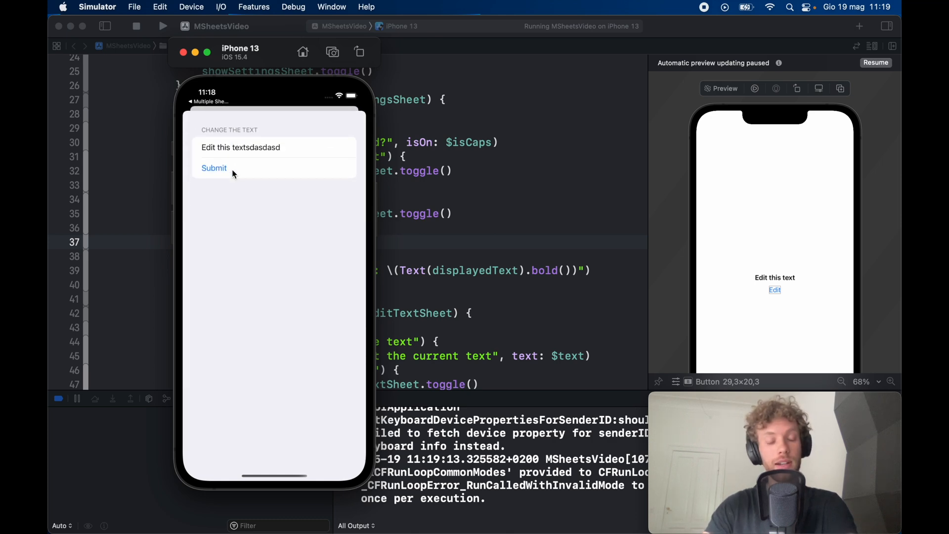
left_click(213, 168)
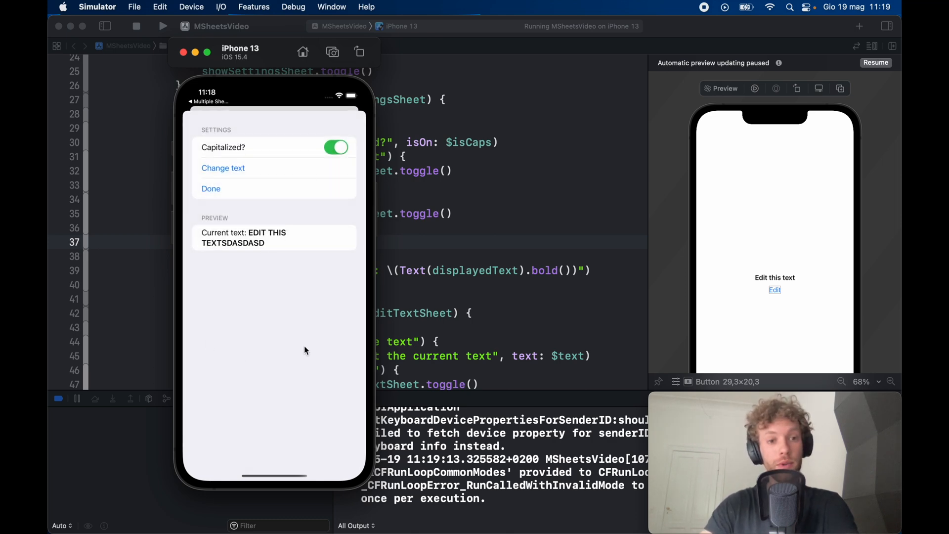
mouse_move(269, 412)
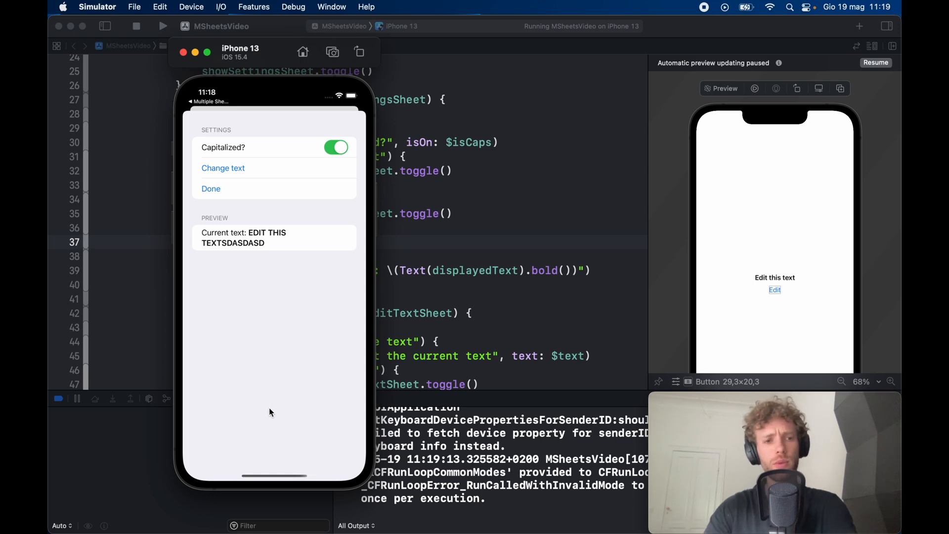
mouse_move(314, 342)
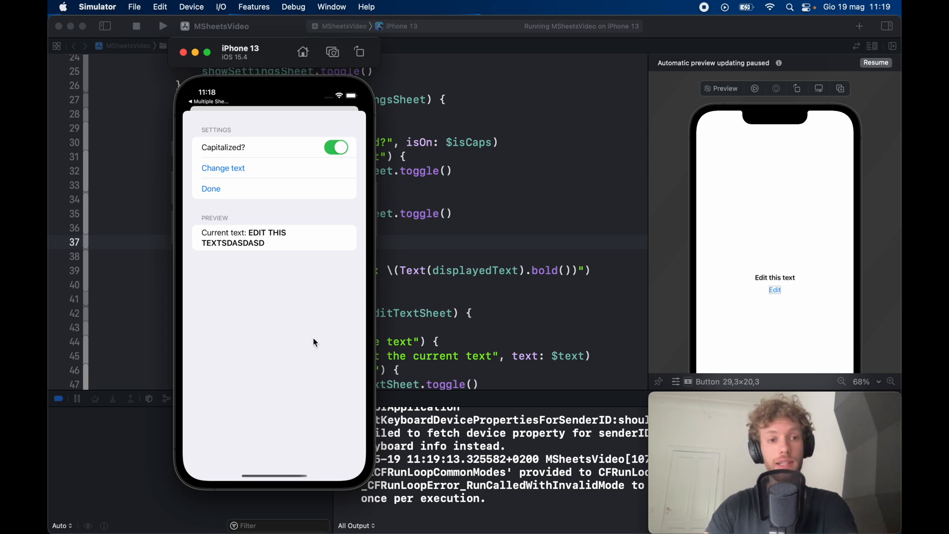
mouse_move(257, 175)
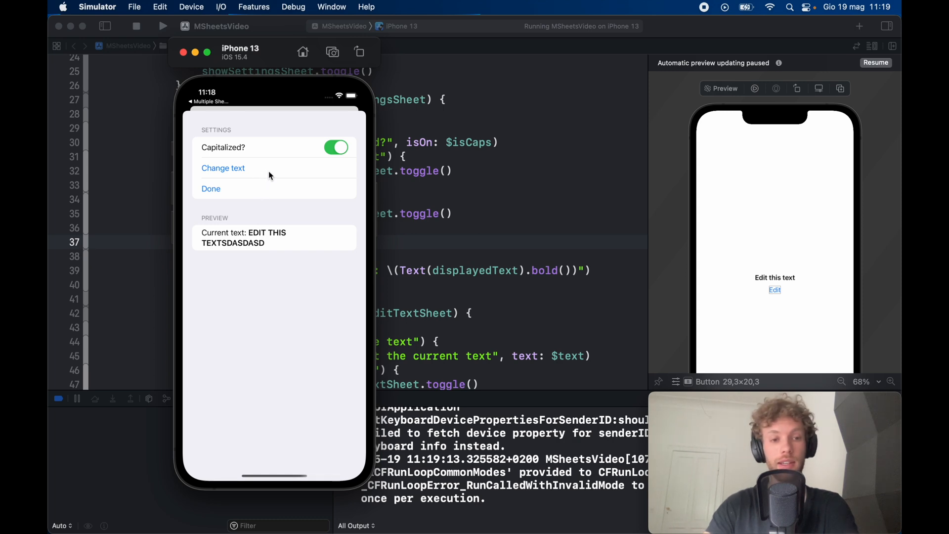
left_click(223, 168)
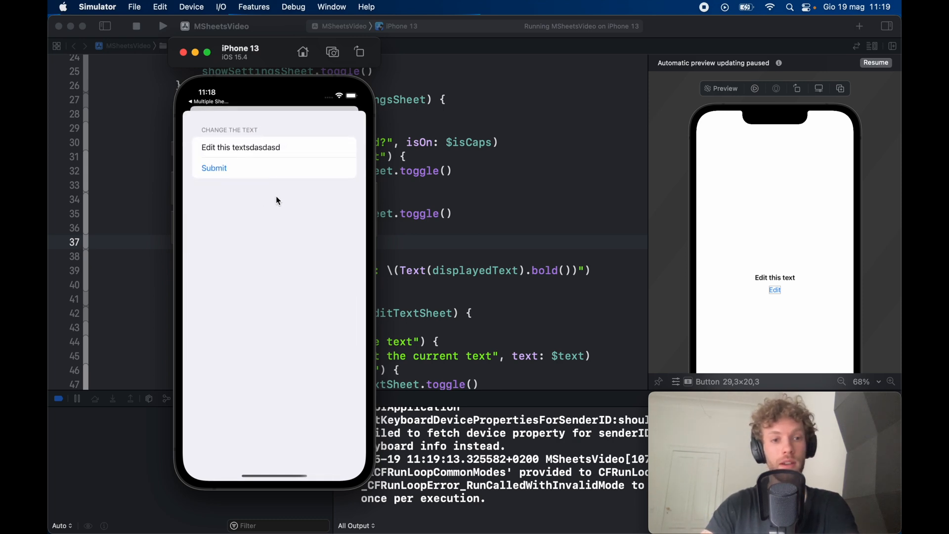
left_click(213, 168)
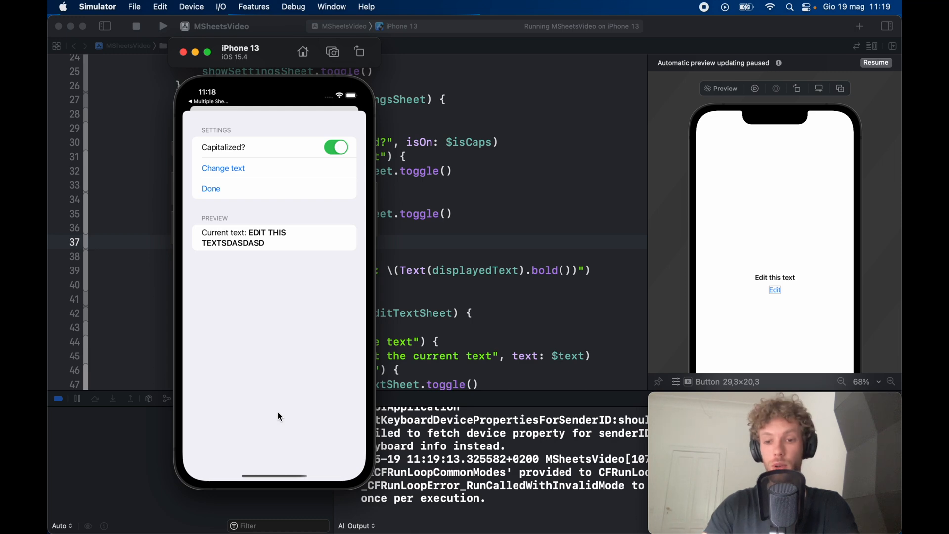